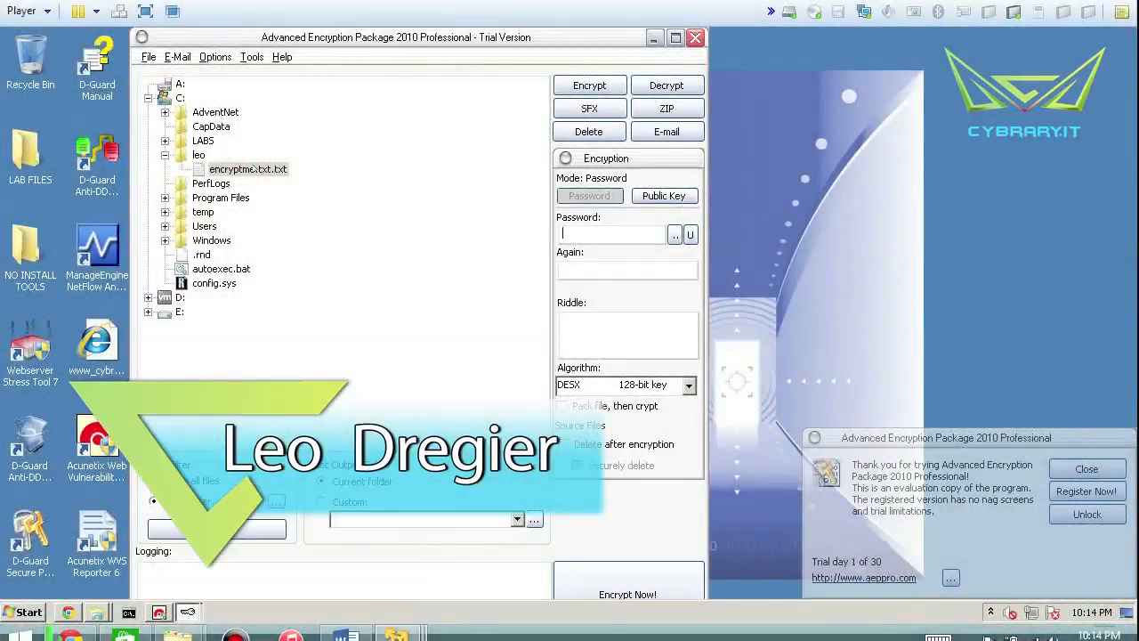
mouse_move(281, 98)
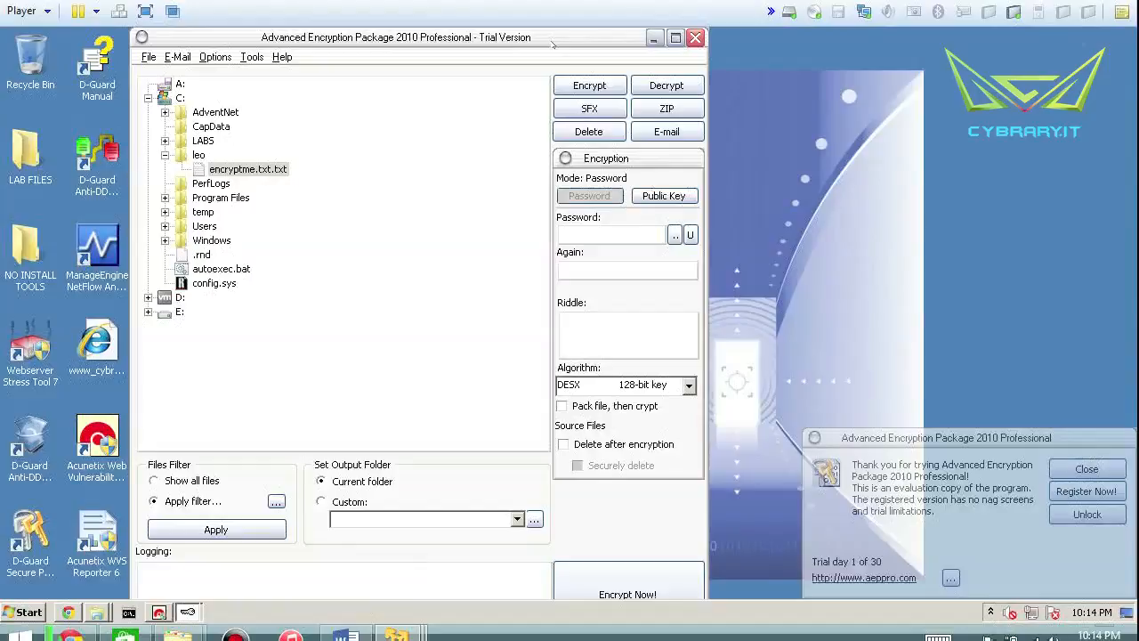
Select encryptme.txt.txt as the file to encrypt and enter an 8-character password, keeping DESX
left_click(610, 233)
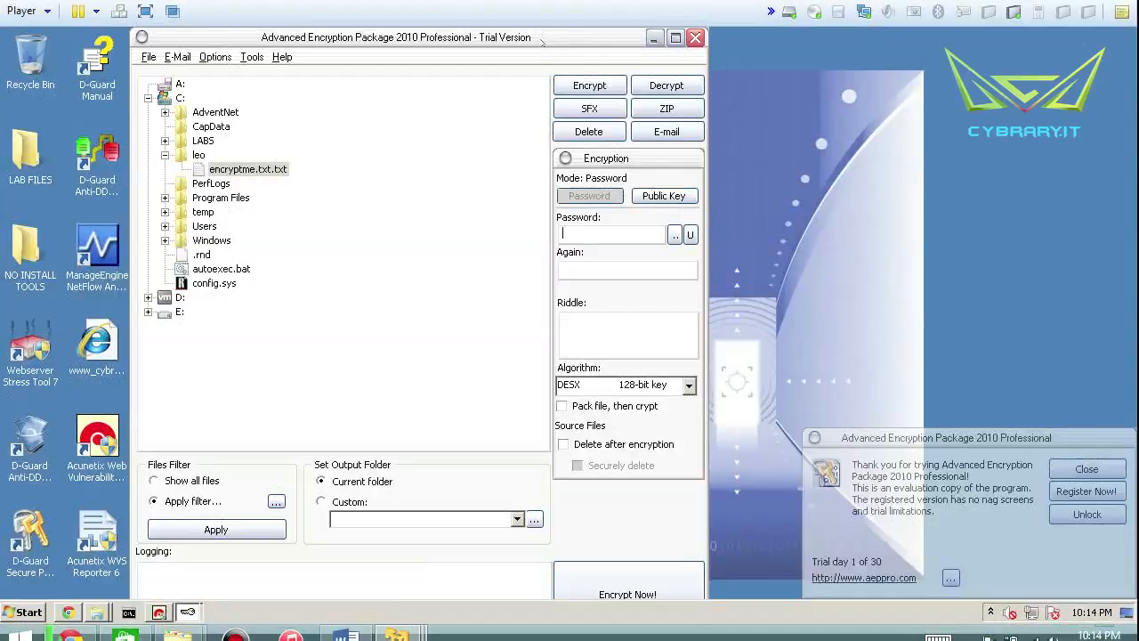
mouse_move(613, 254)
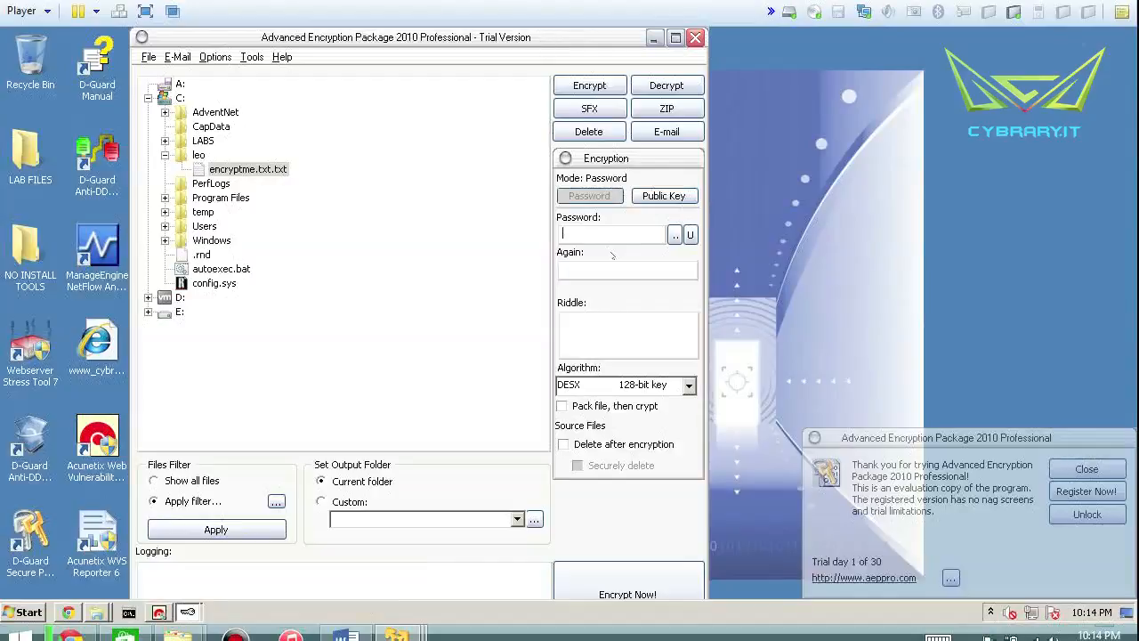
left_click(687, 384)
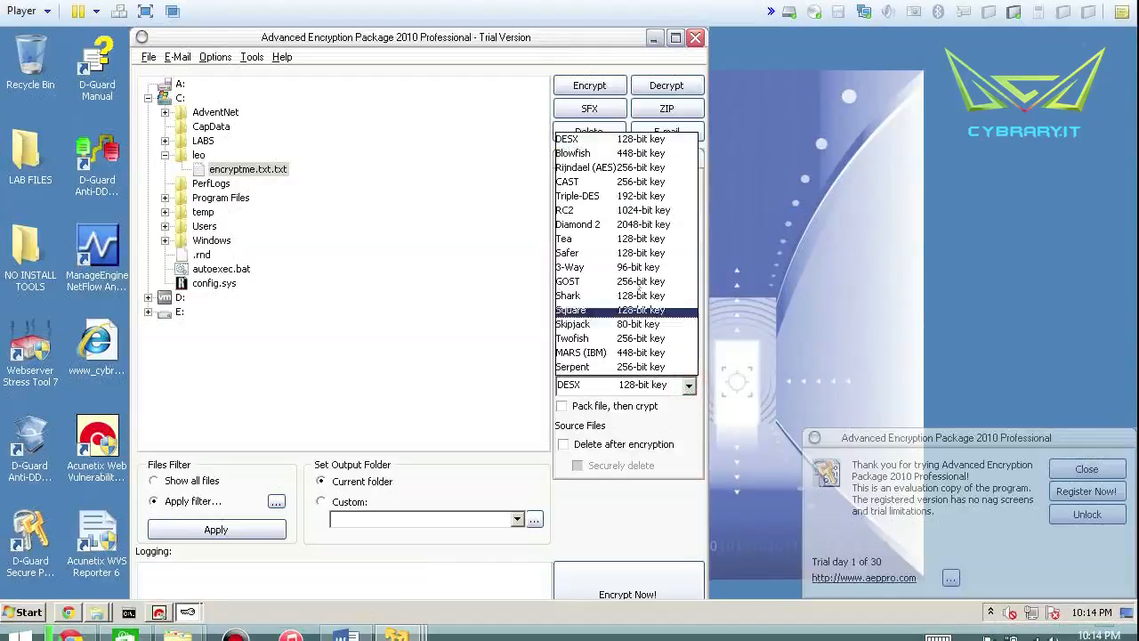
left_click(581, 353)
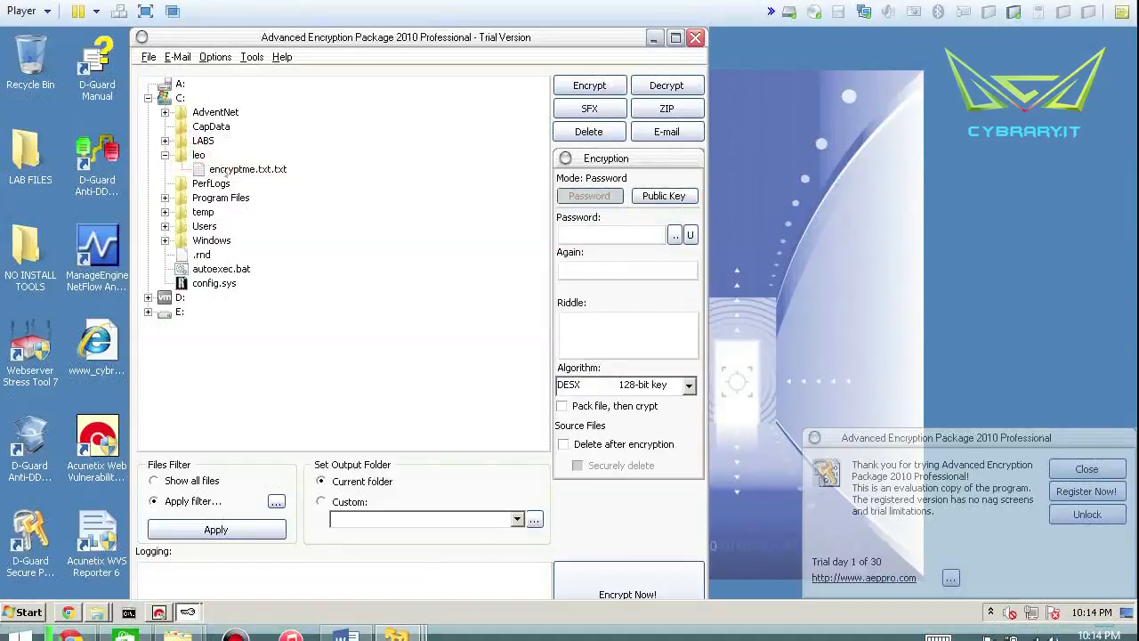
left_click(249, 170)
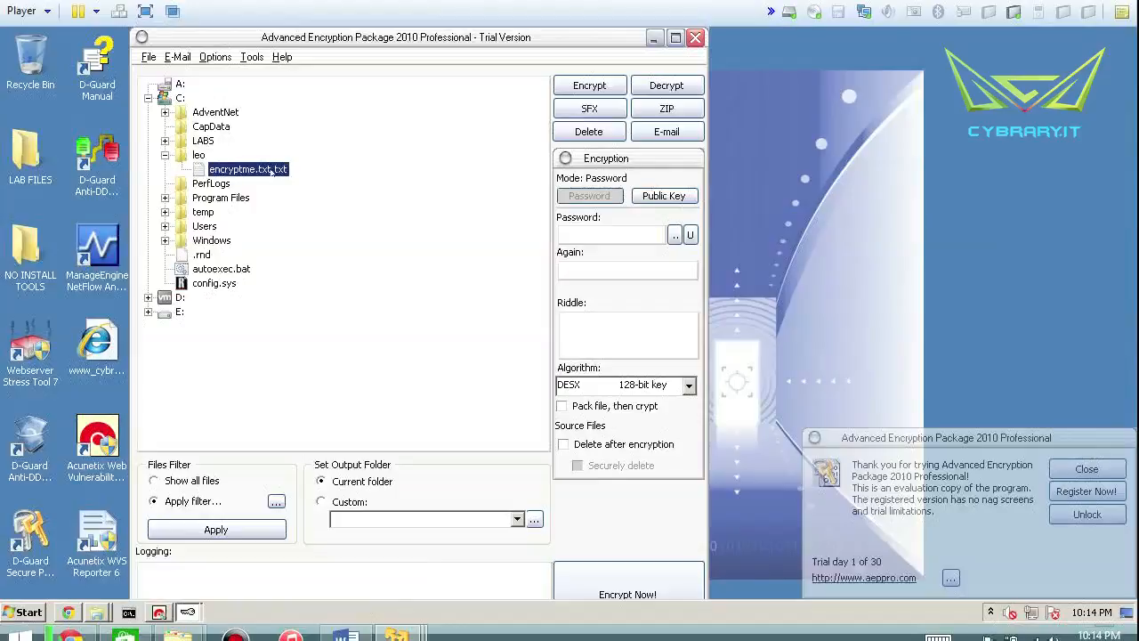
mouse_move(247, 169)
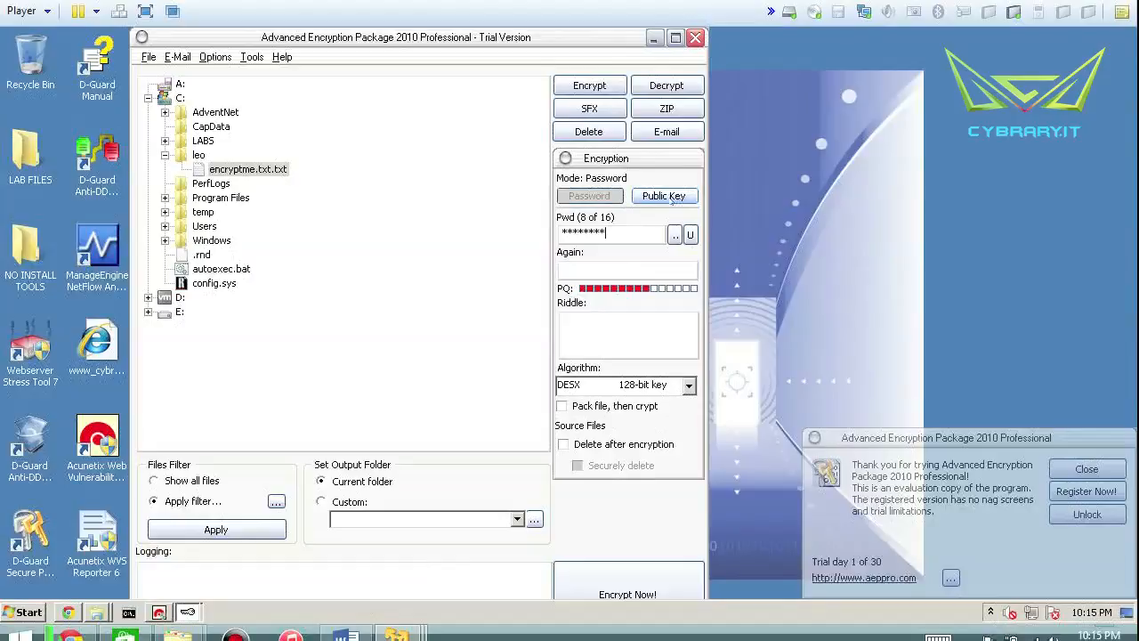
left_click(688, 384)
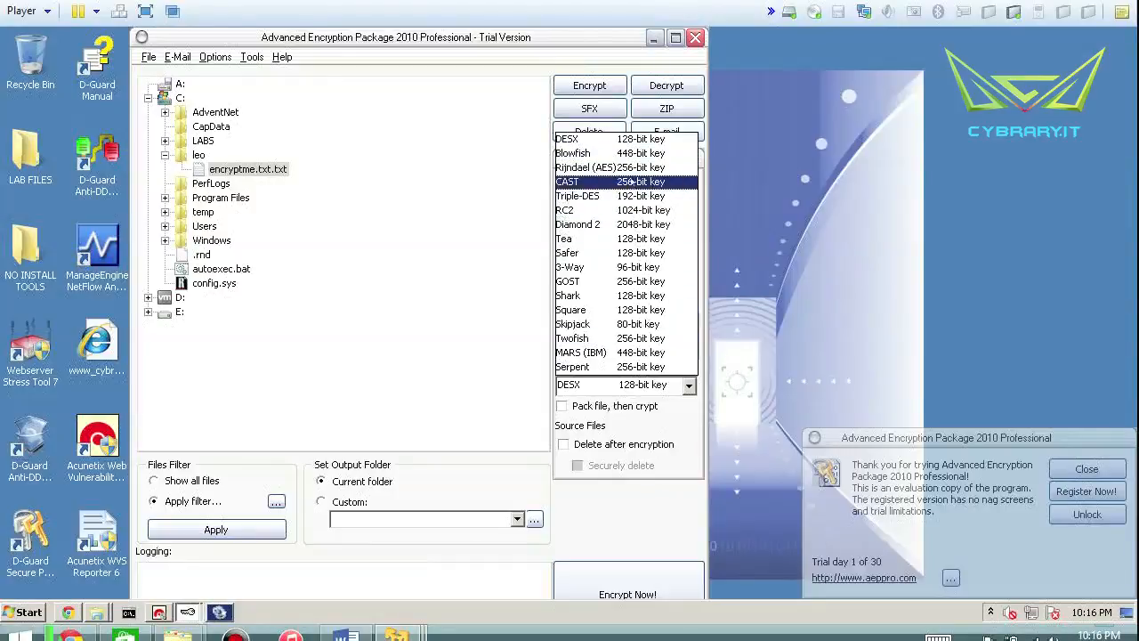
Browse through the Algorithm list comparing the available encryption ciphers
left_click(609, 167)
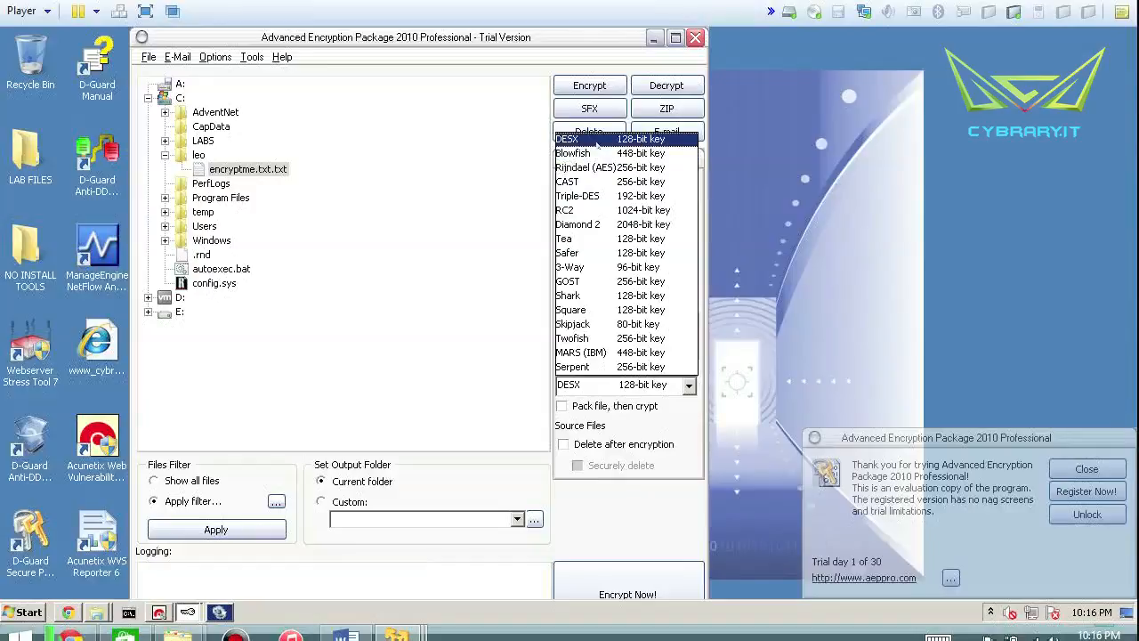
left_click(578, 196)
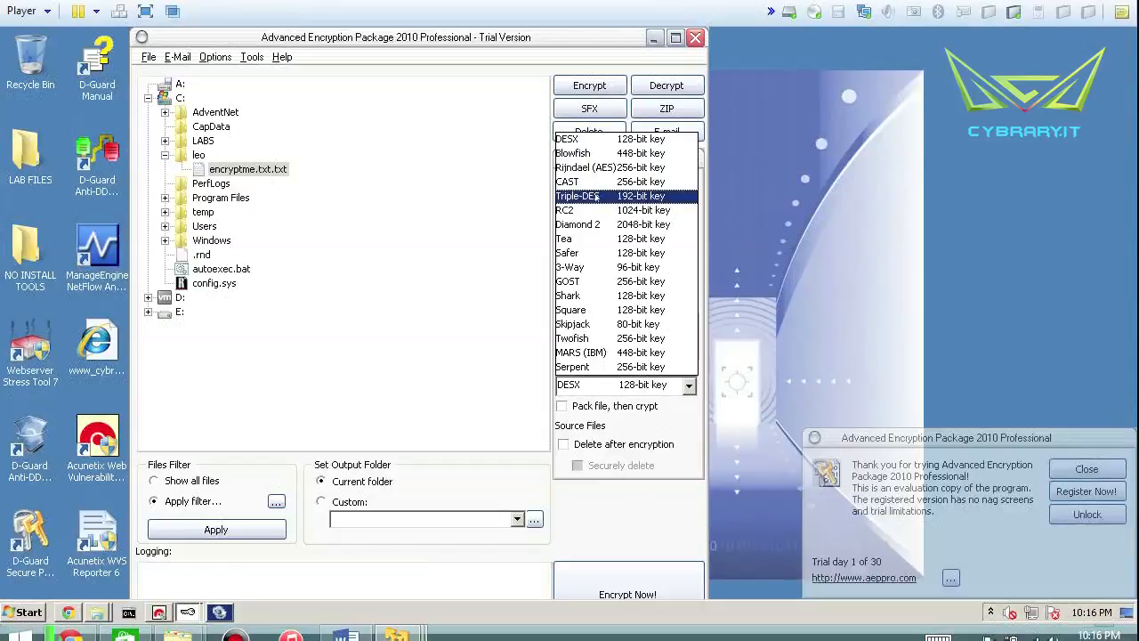
left_click(564, 238)
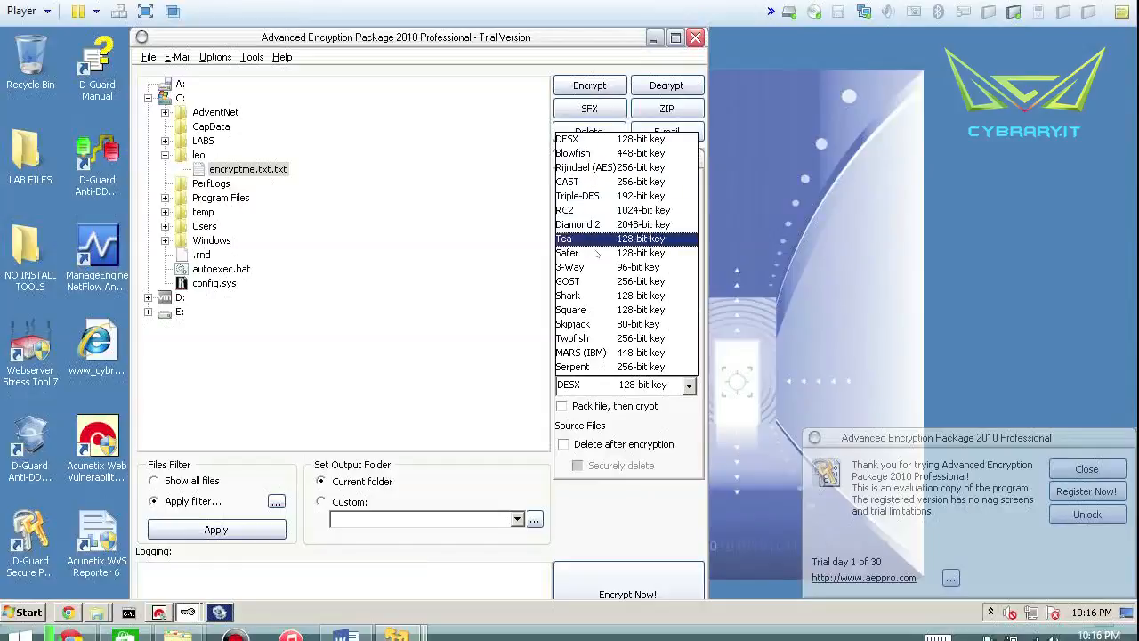
left_click(570, 267)
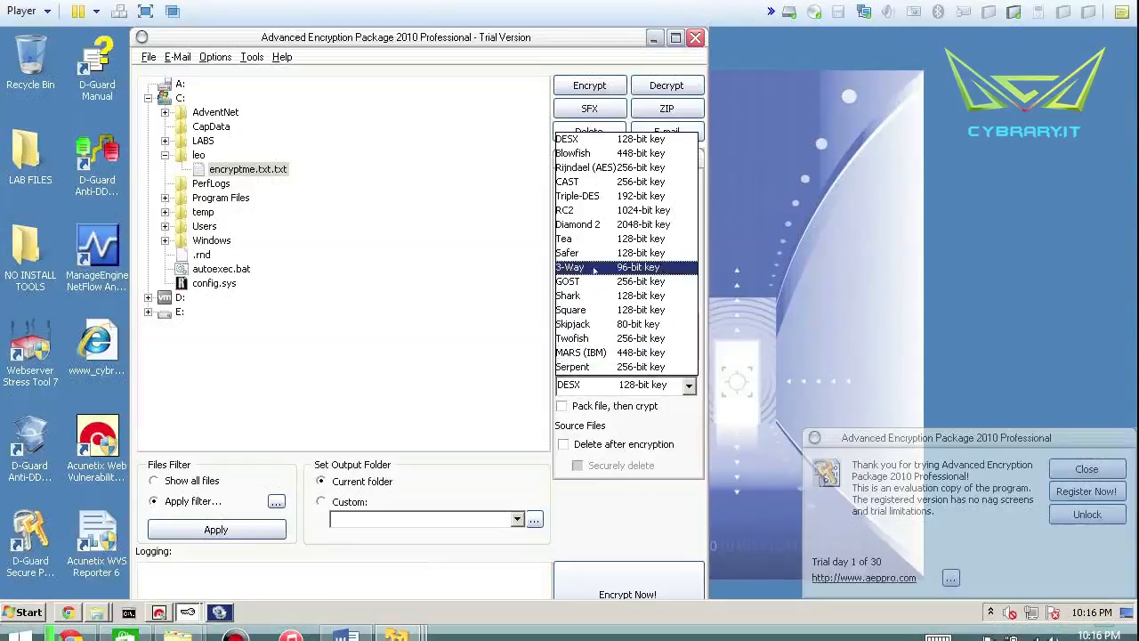
left_click(587, 239)
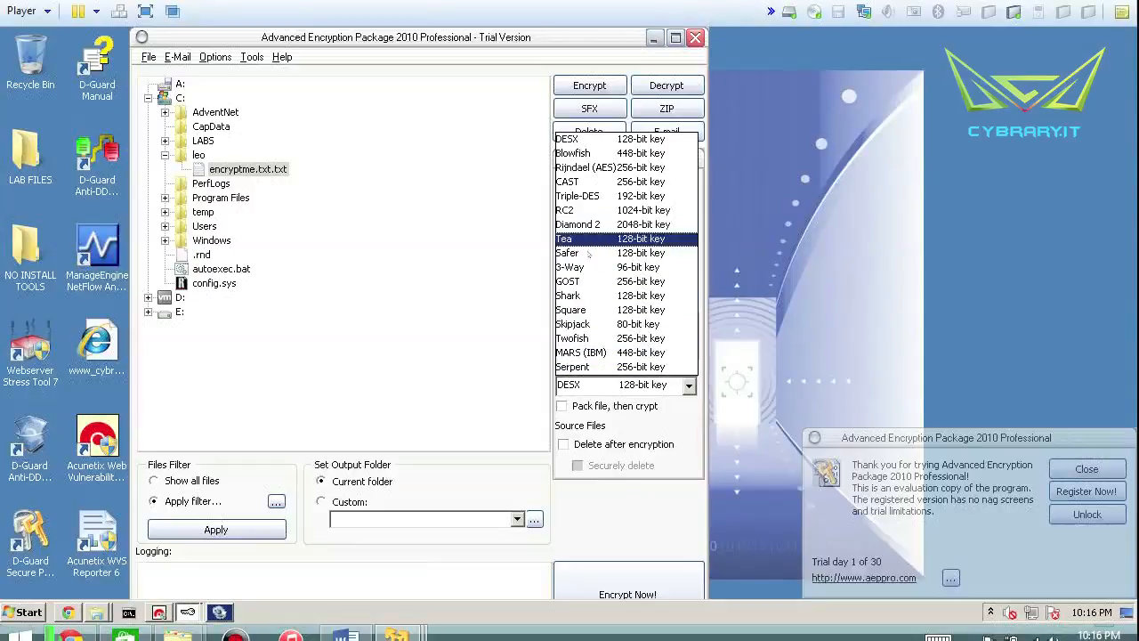
left_click(576, 194)
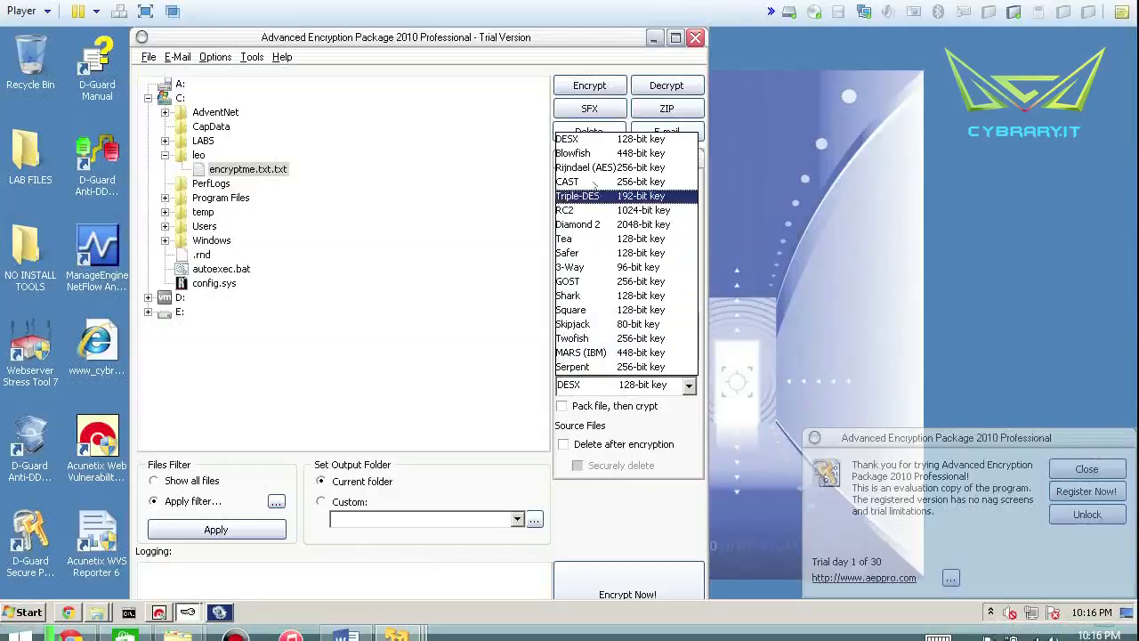
left_click(566, 182)
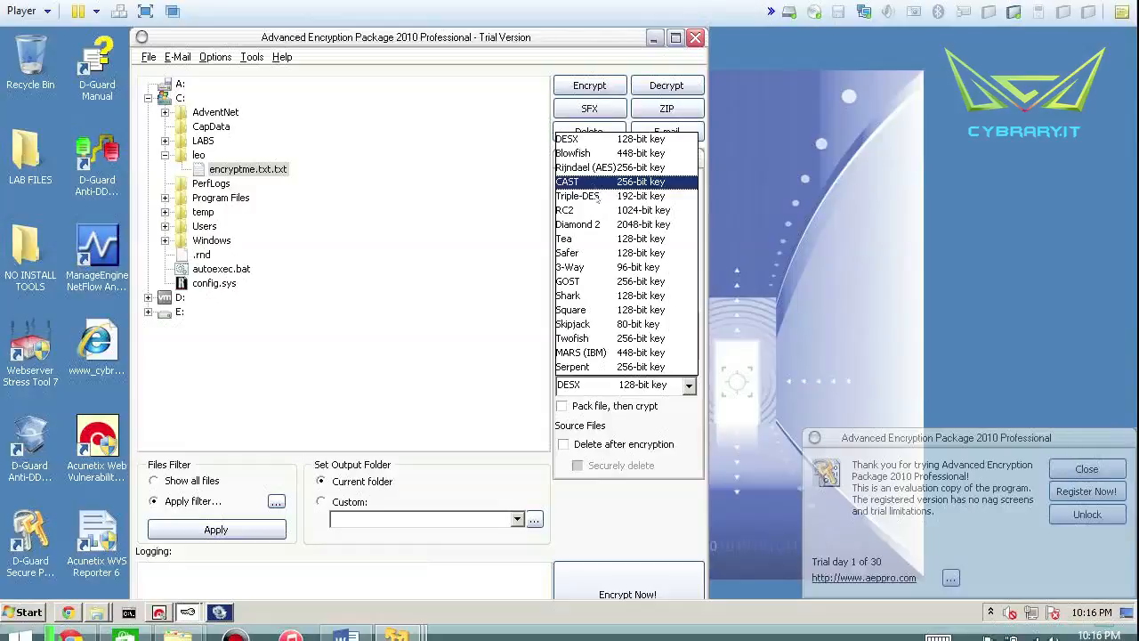
left_click(566, 253)
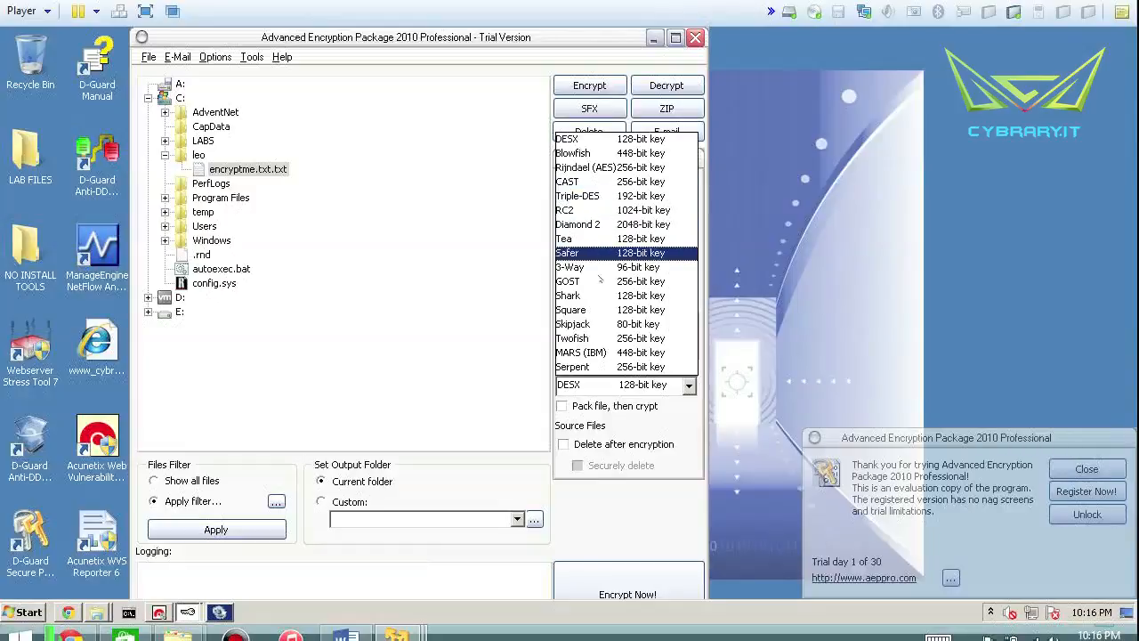
left_click(573, 338)
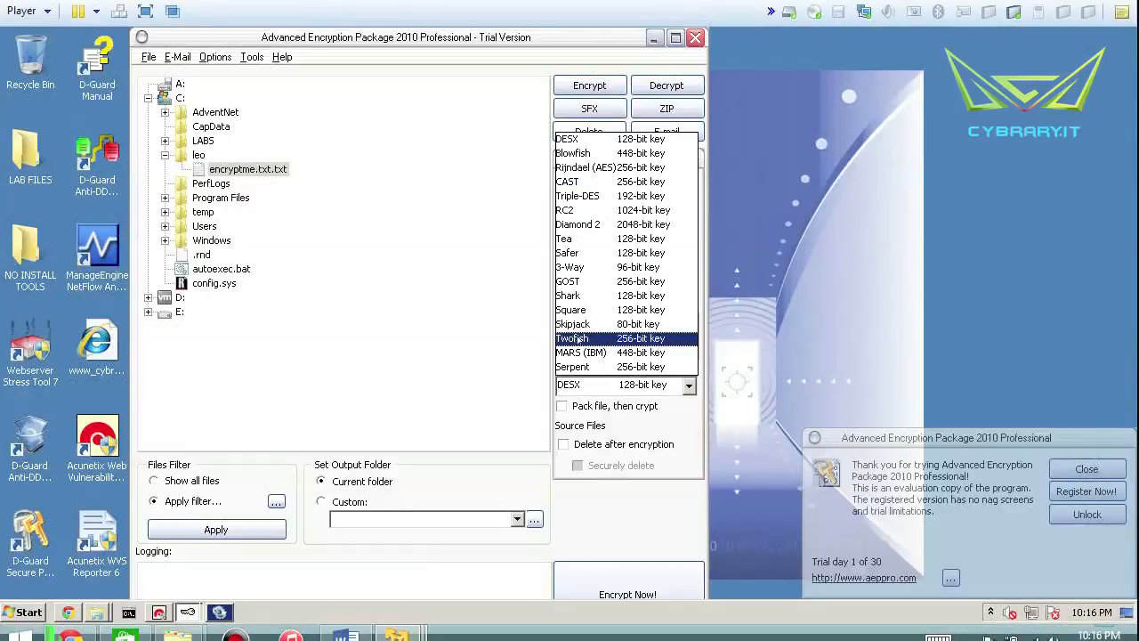
left_click(579, 153)
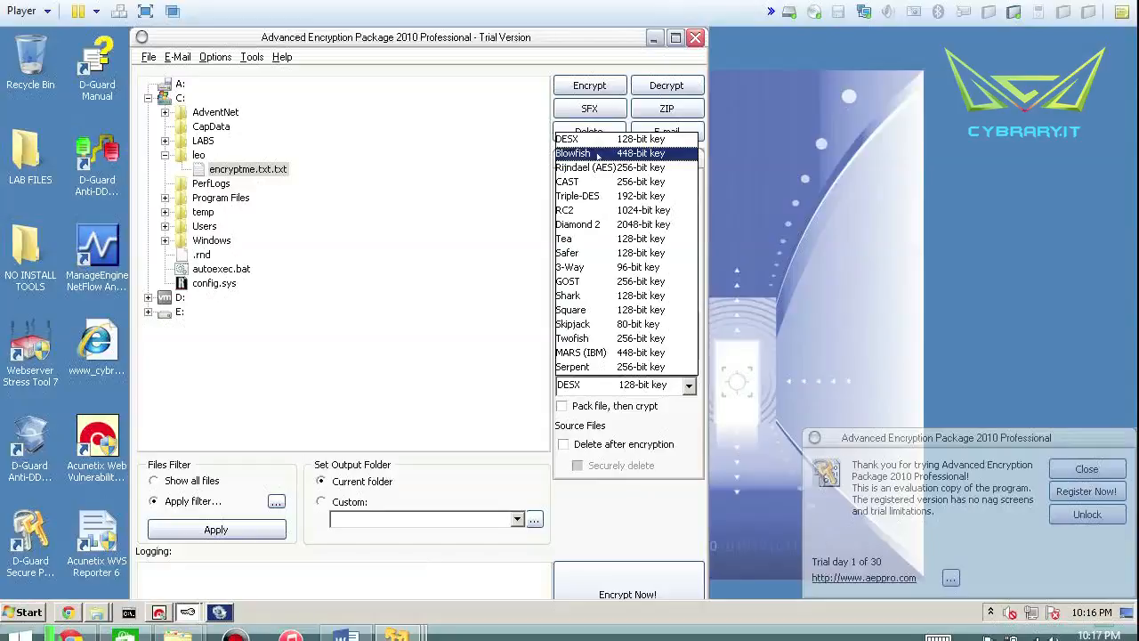
left_click(565, 210)
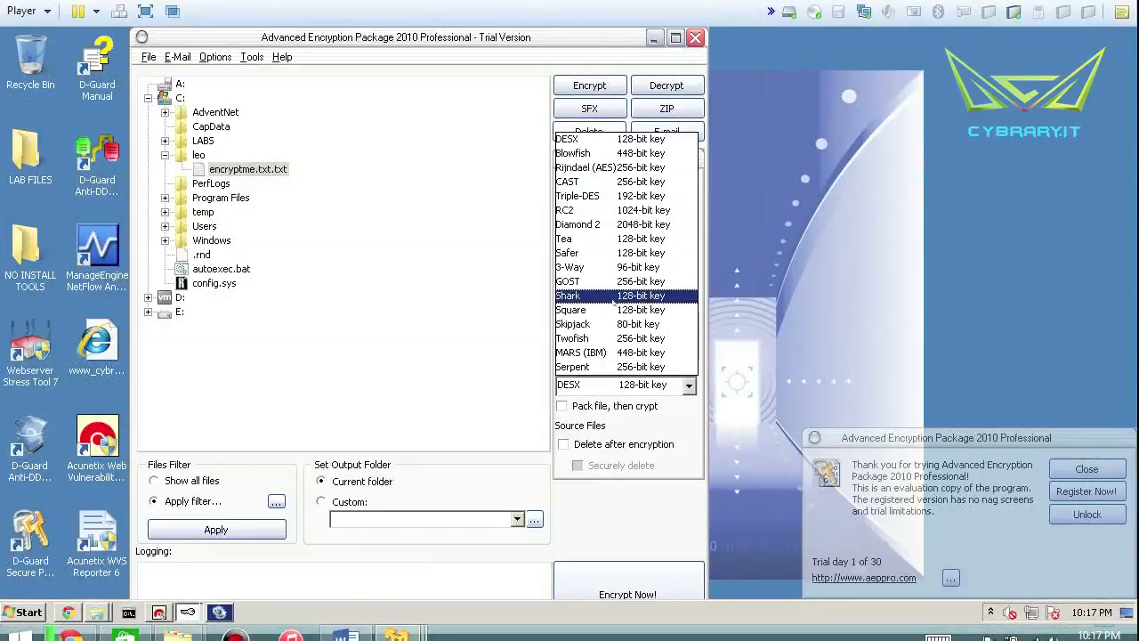
Choose Blowfish with a 448-bit key as the encryption algorithm for encryptme.txt.txt
left_click(580, 353)
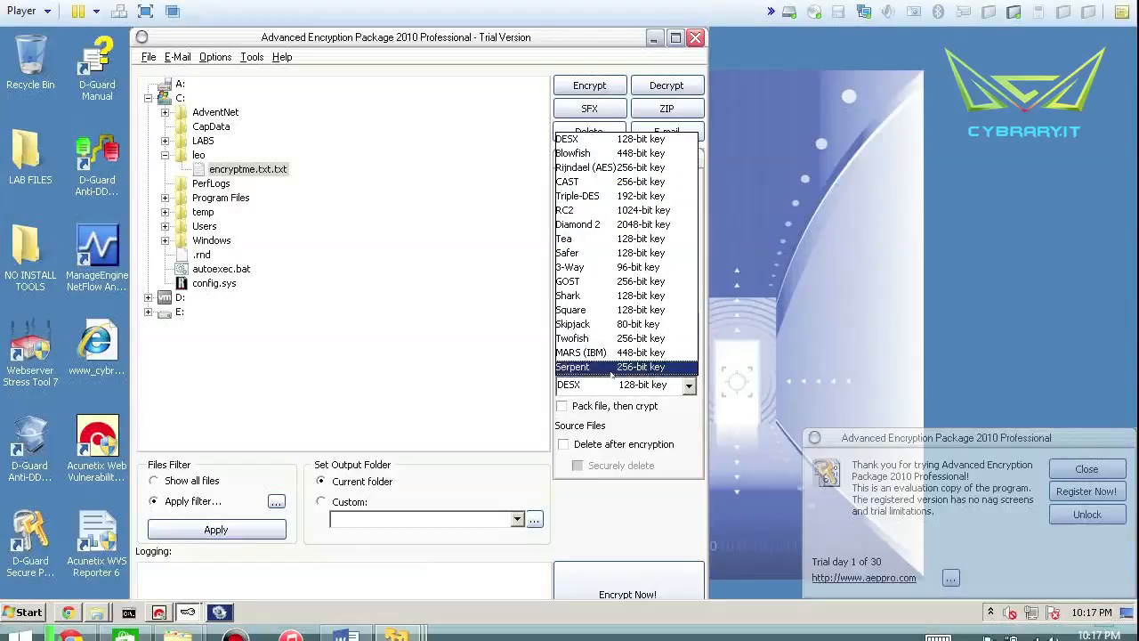
left_click(573, 324)
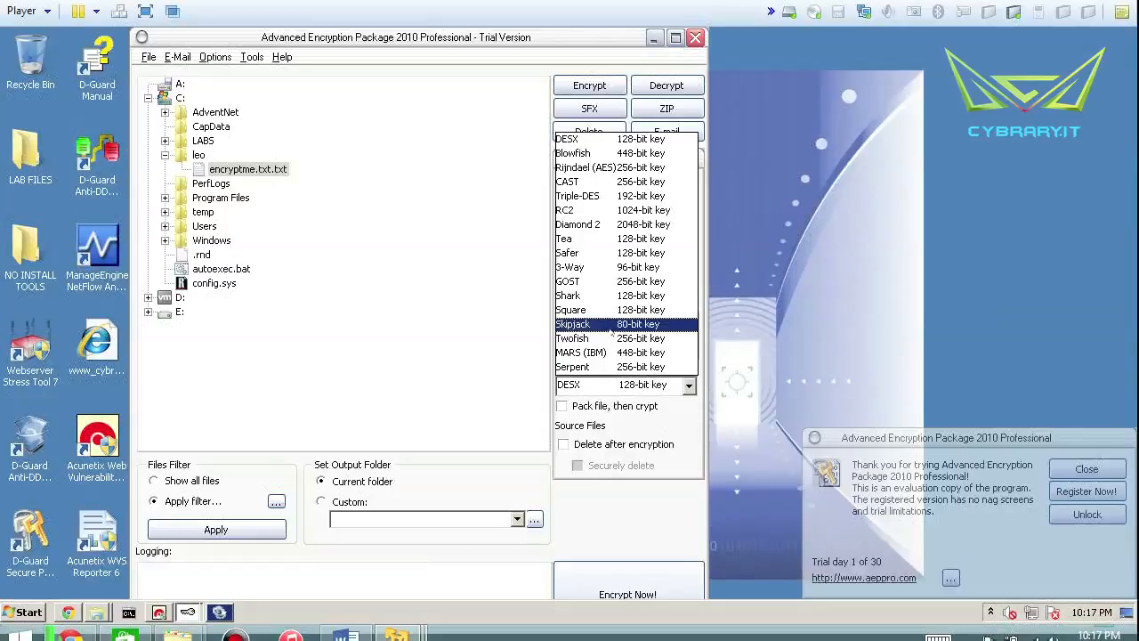
left_click(570, 267)
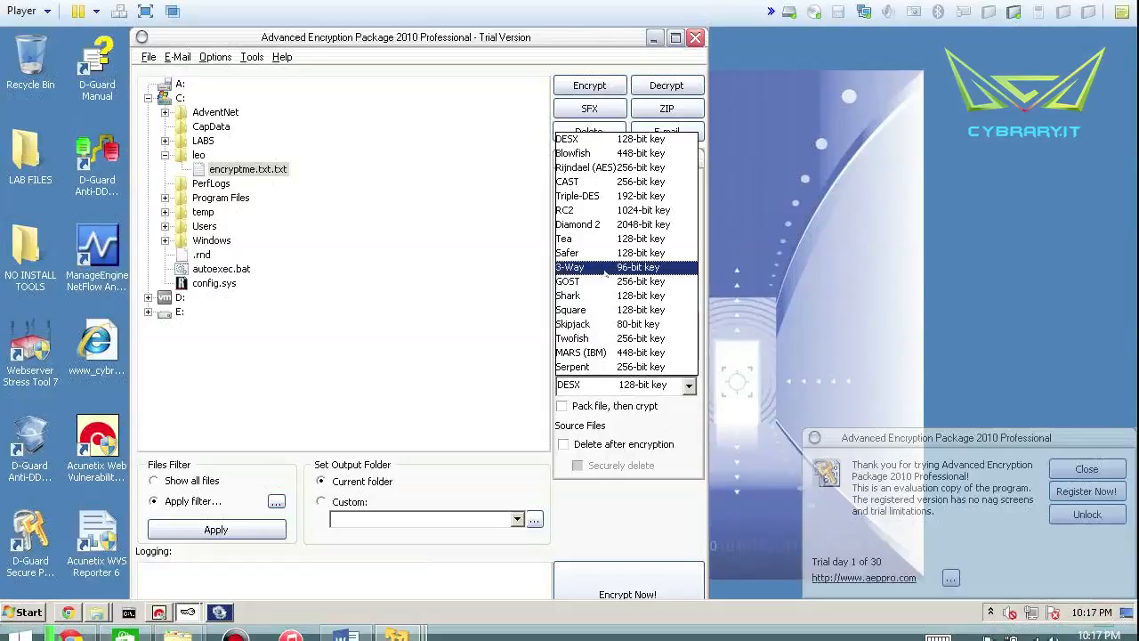
left_click(576, 224)
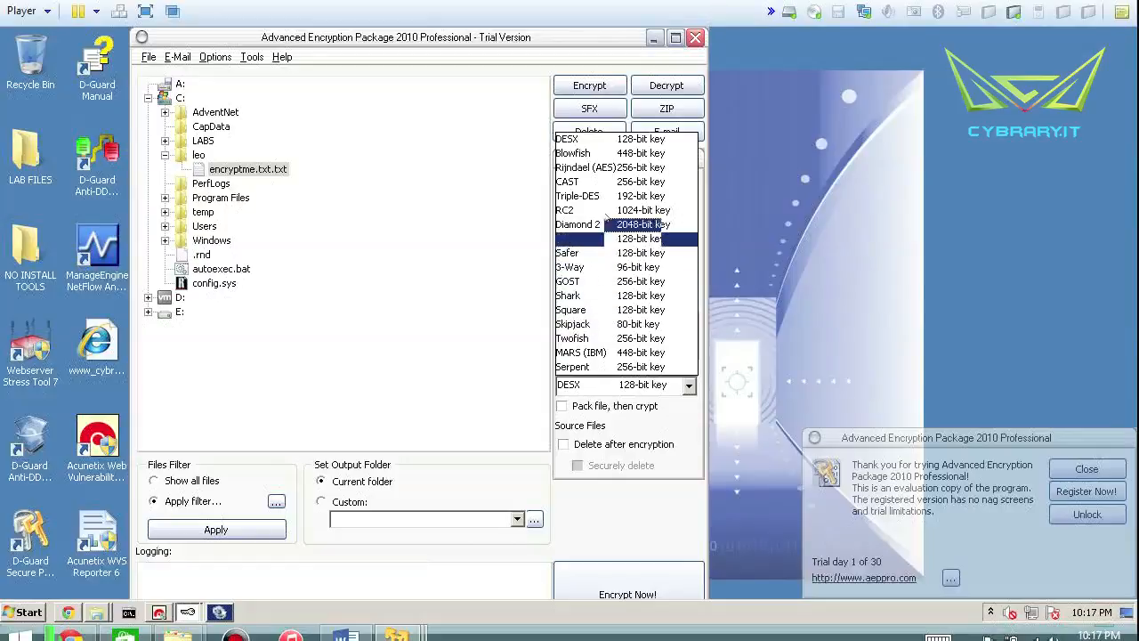
left_click(608, 167)
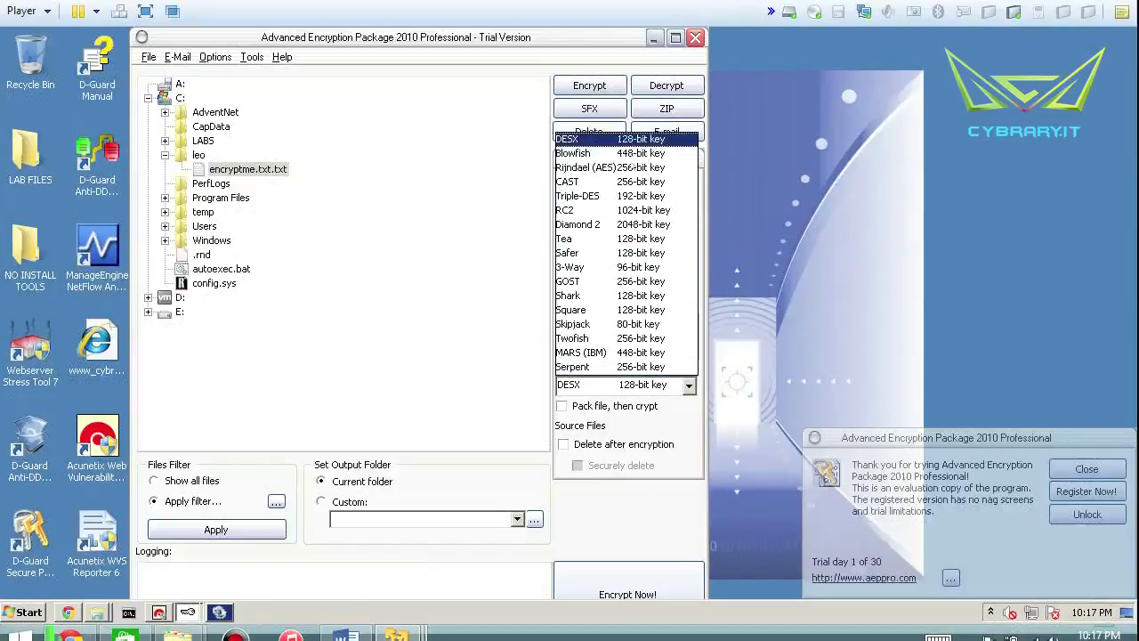
left_click(573, 367)
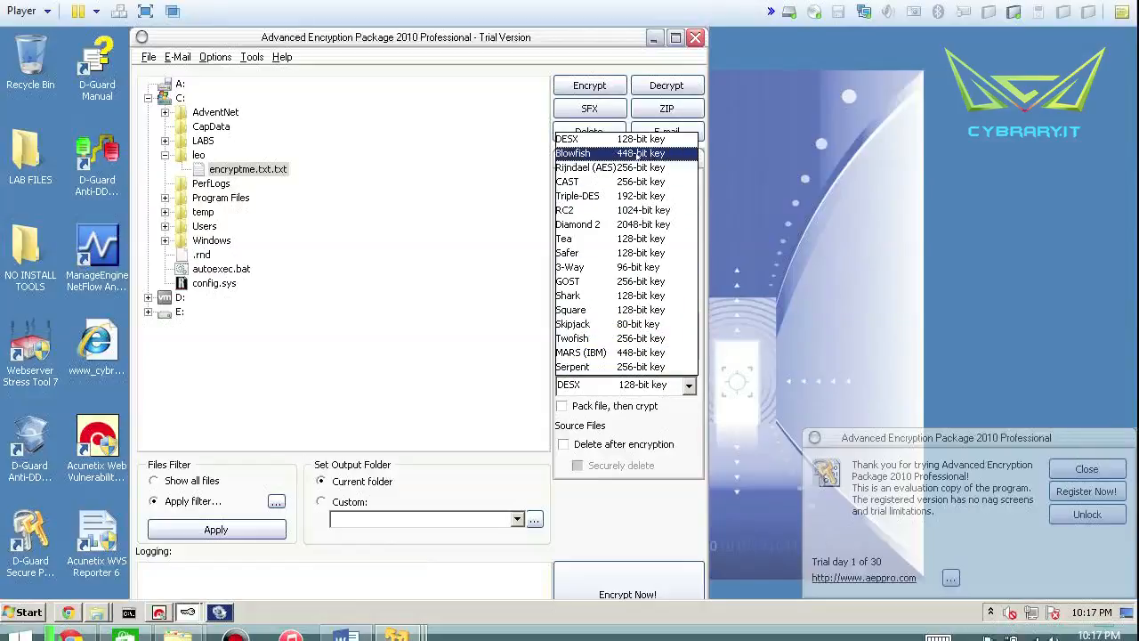
left_click(578, 196)
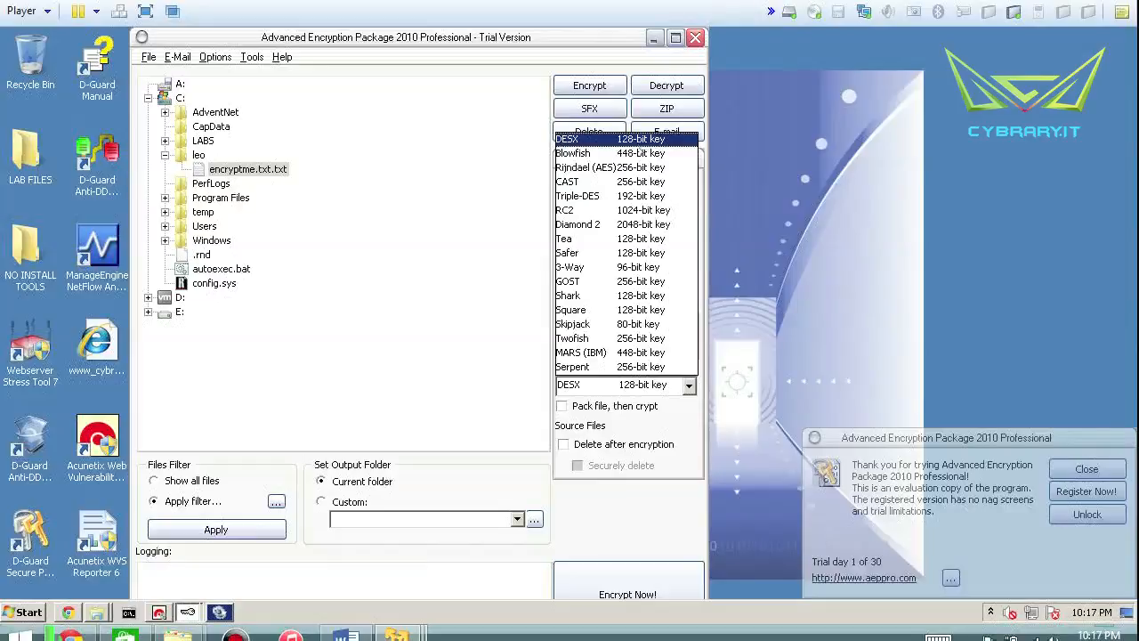
left_click(608, 168)
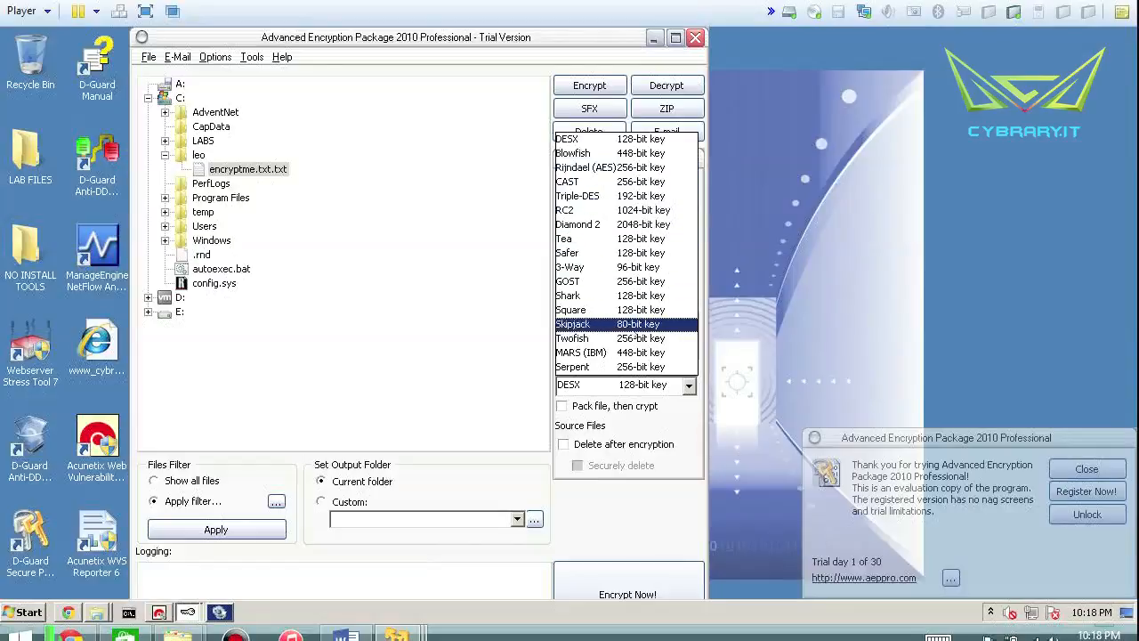
left_click(573, 153)
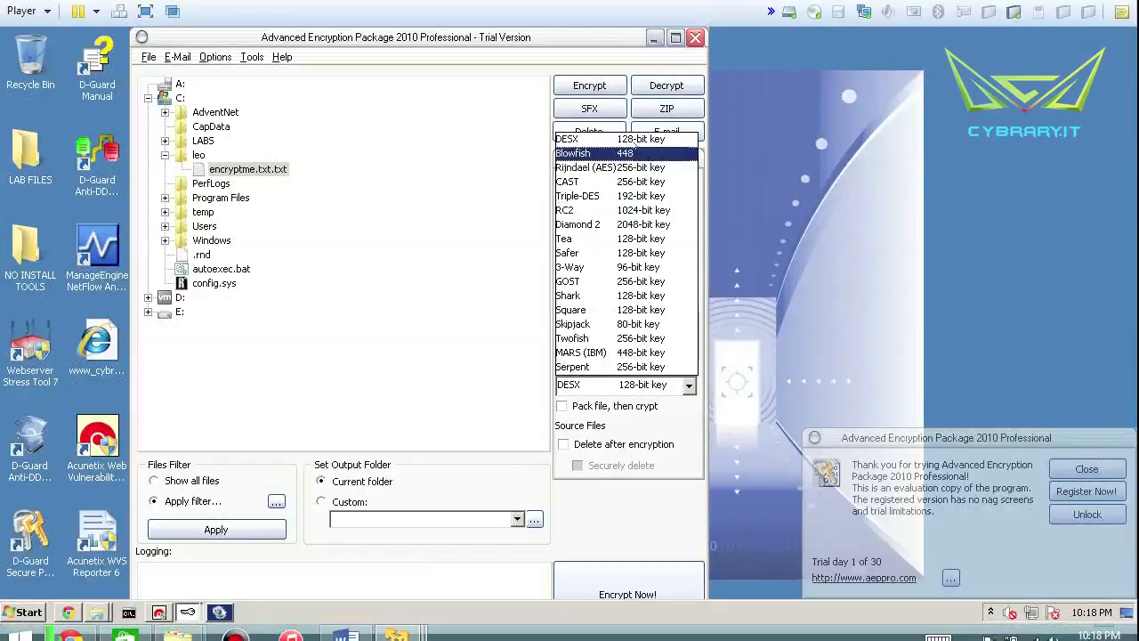
left_click(566, 253)
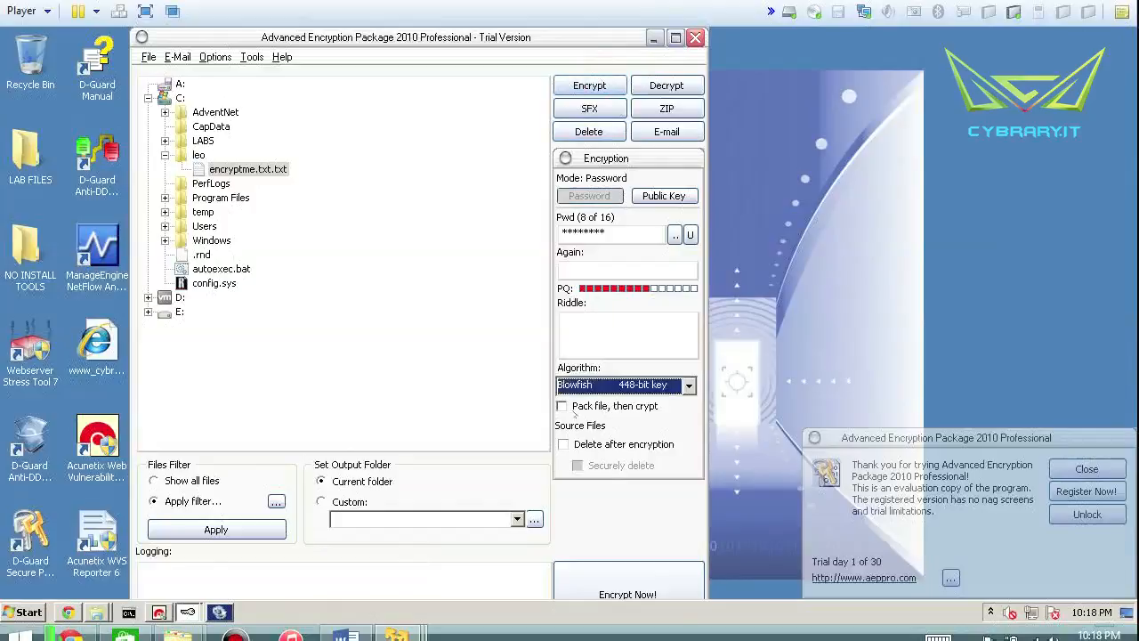
Encrypt encryptme.txt.txt into encryptme.txt.txt.aep after correcting the mismatched password
left_click(627, 595)
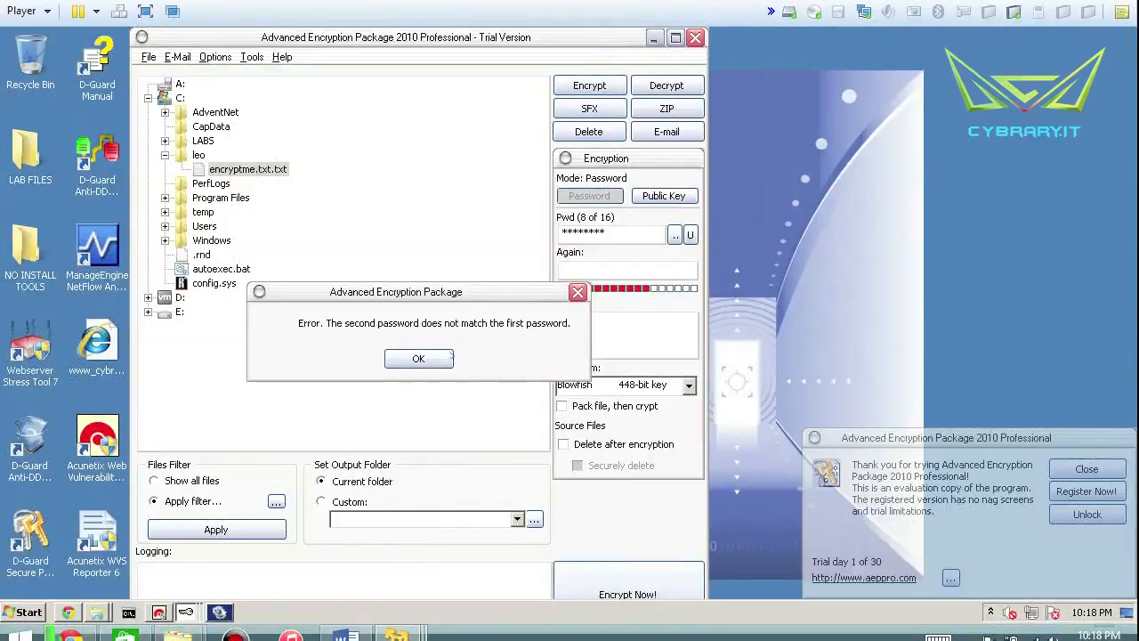
left_click(418, 357)
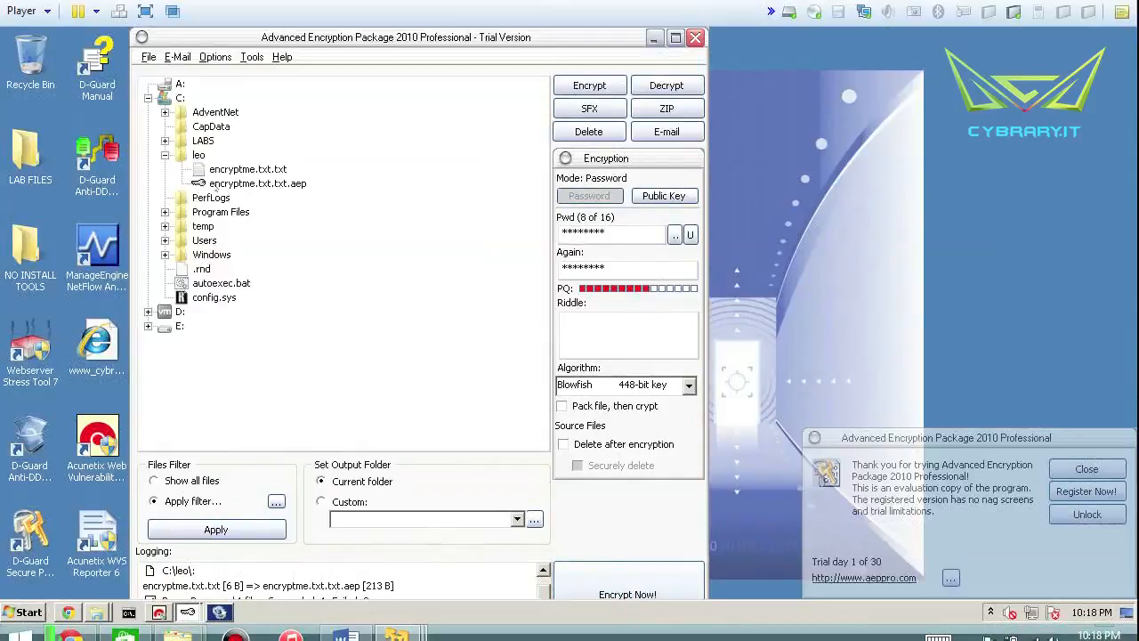
left_click(258, 184)
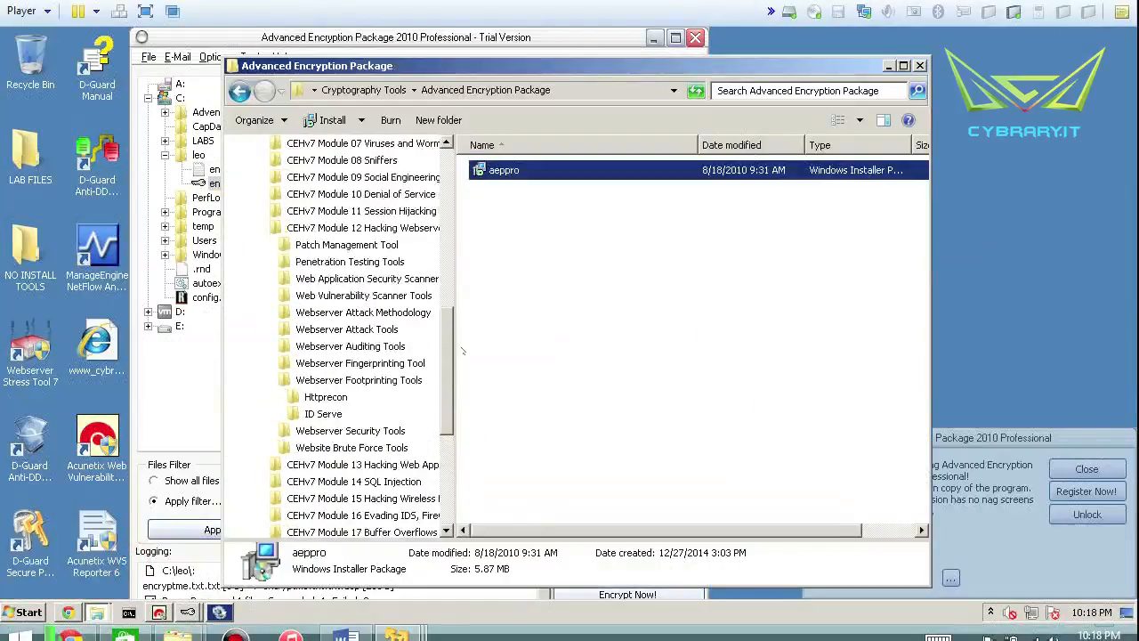
Decrypt encryptme.txt.txt.aep in C:\leo with its password and close the folder window
left_click(299, 327)
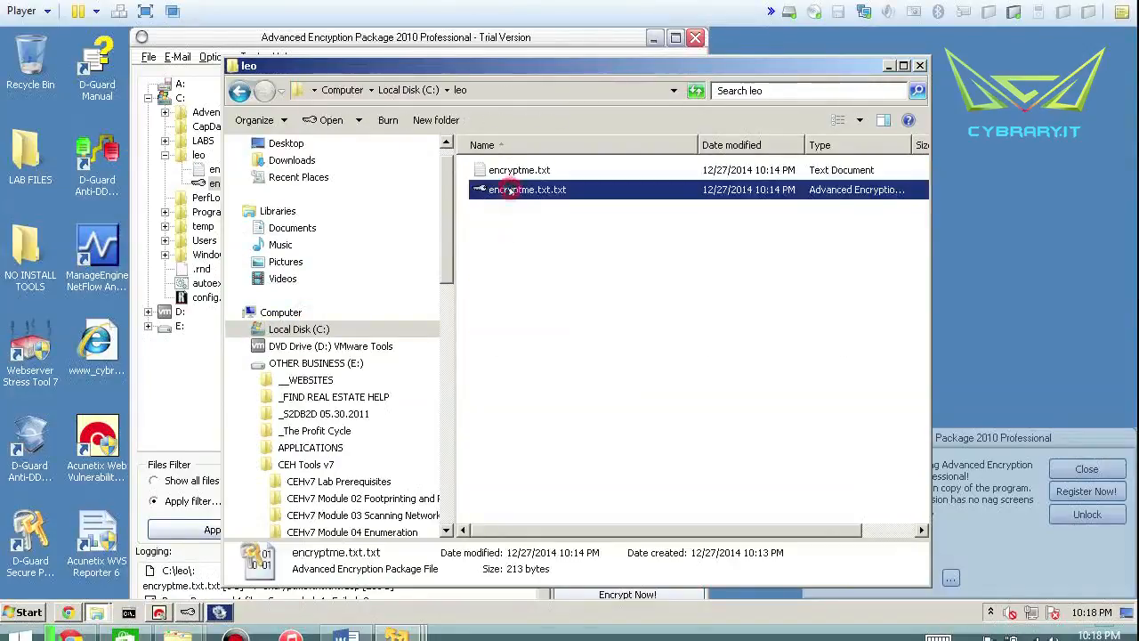
double_click(527, 189)
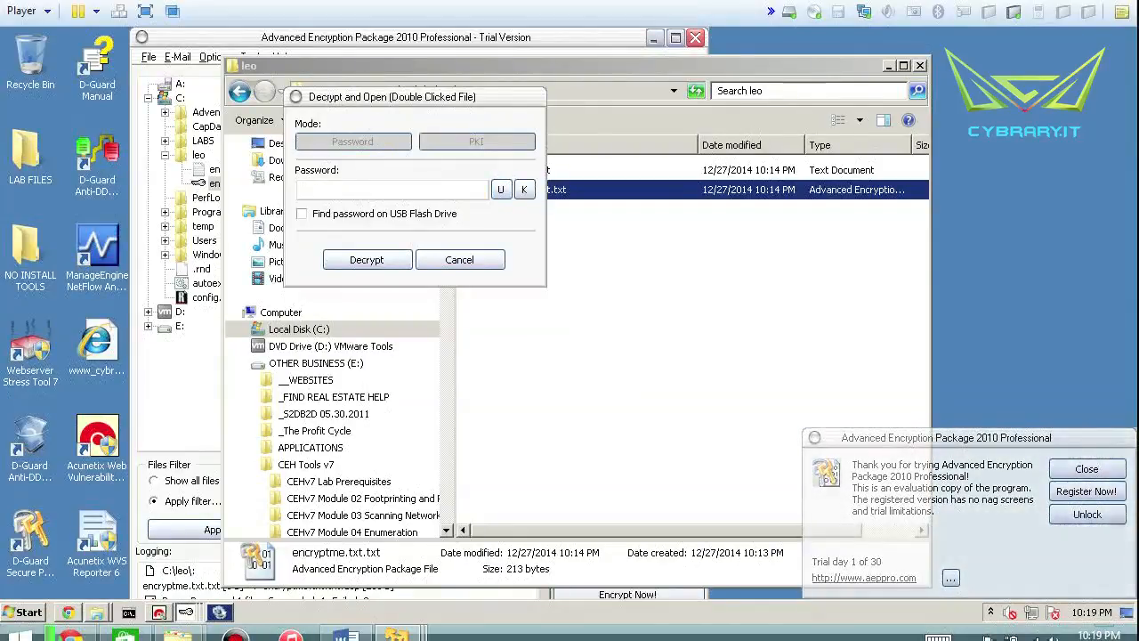
left_click(391, 189)
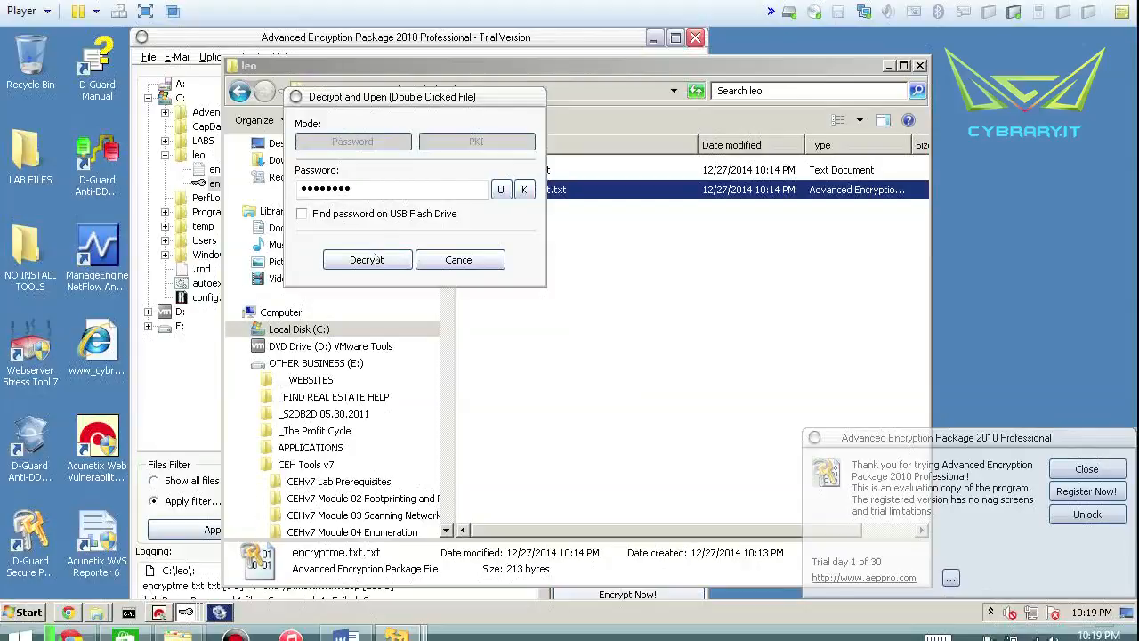
left_click(366, 260)
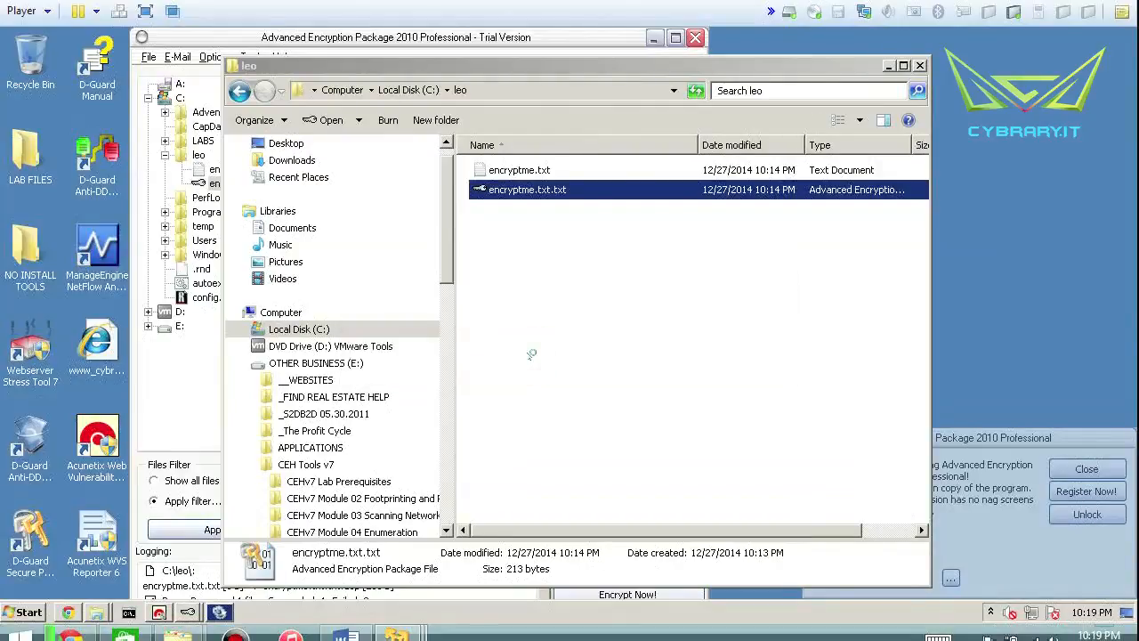
double_click(520, 169)
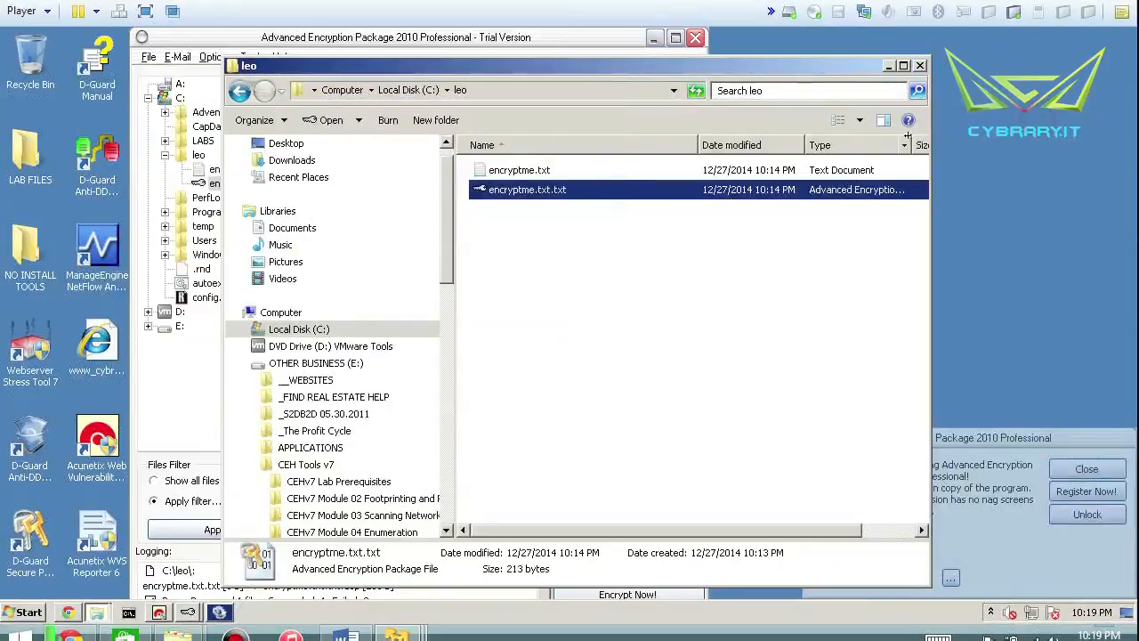
left_click(918, 64)
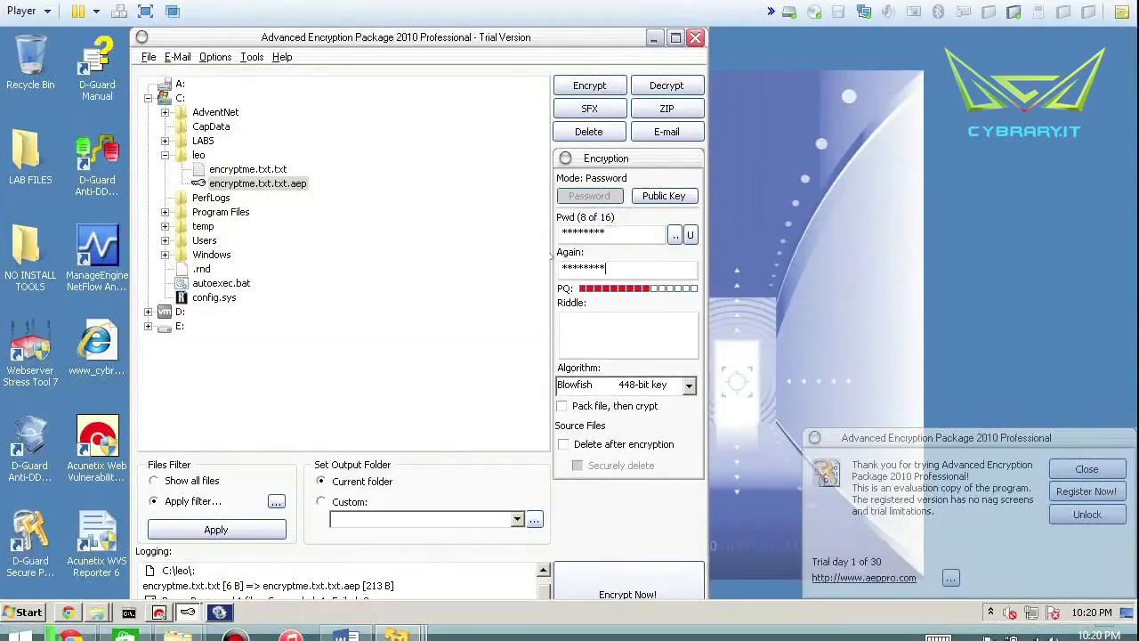
Switch the encryption mode to RSA public-key, leaving DESX 128-bit as the algorithm
left_click(687, 384)
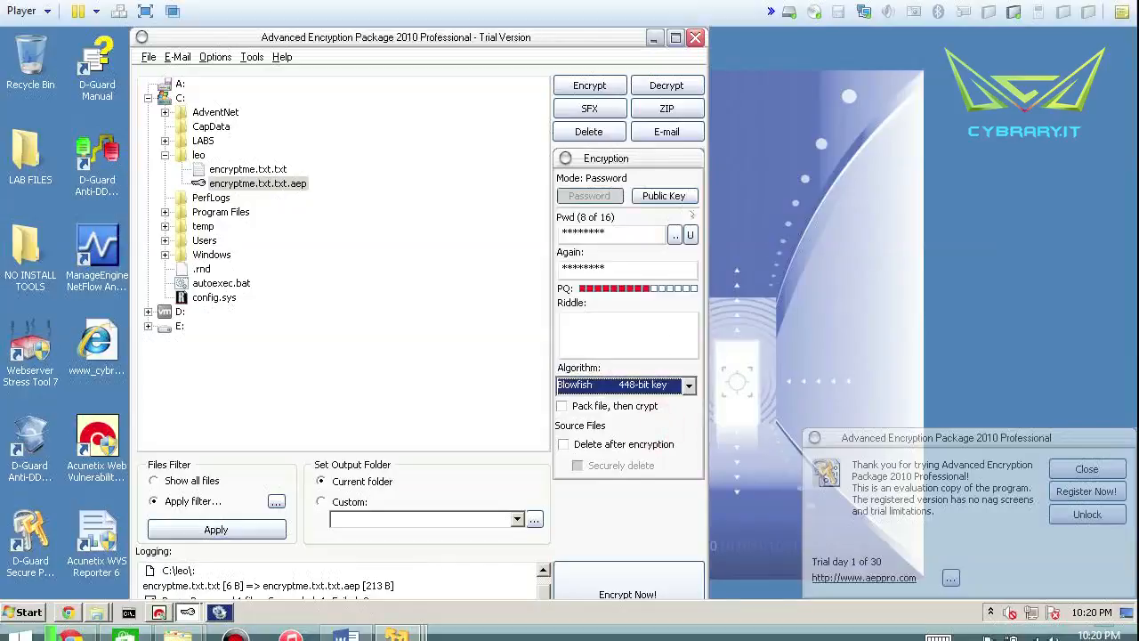
left_click(664, 195)
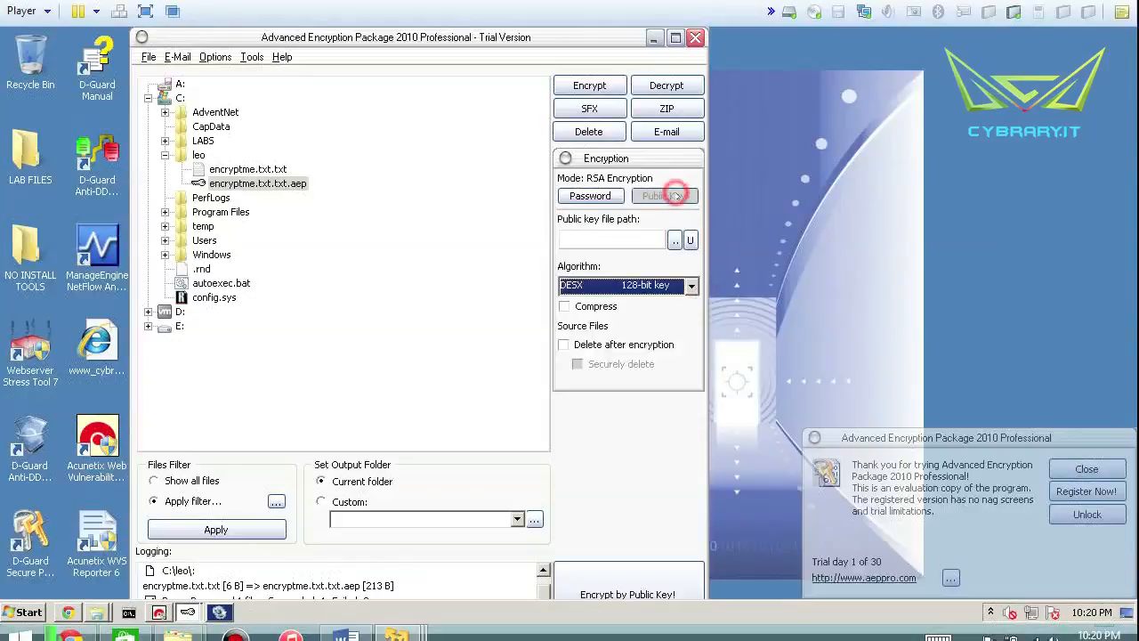
left_click(666, 196)
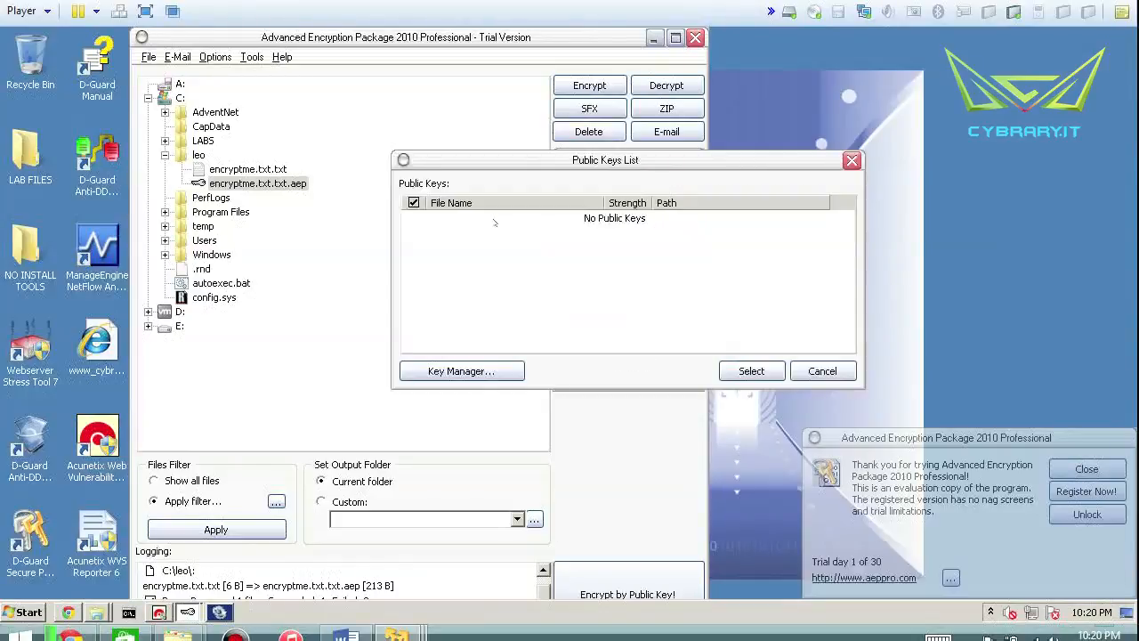
mouse_move(632, 231)
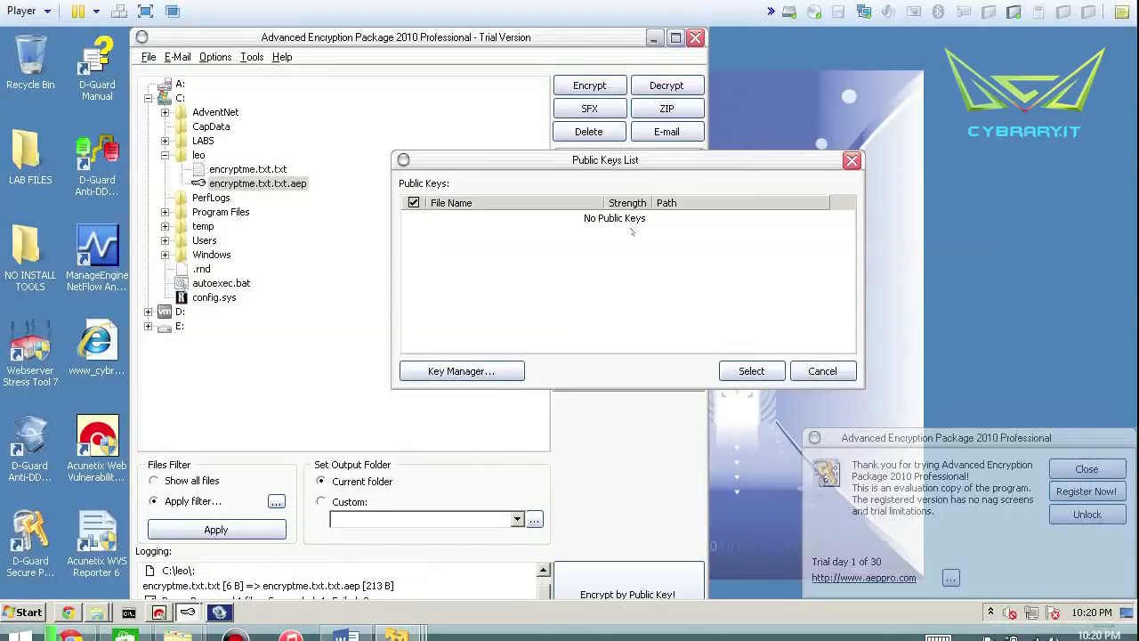
mouse_move(552, 312)
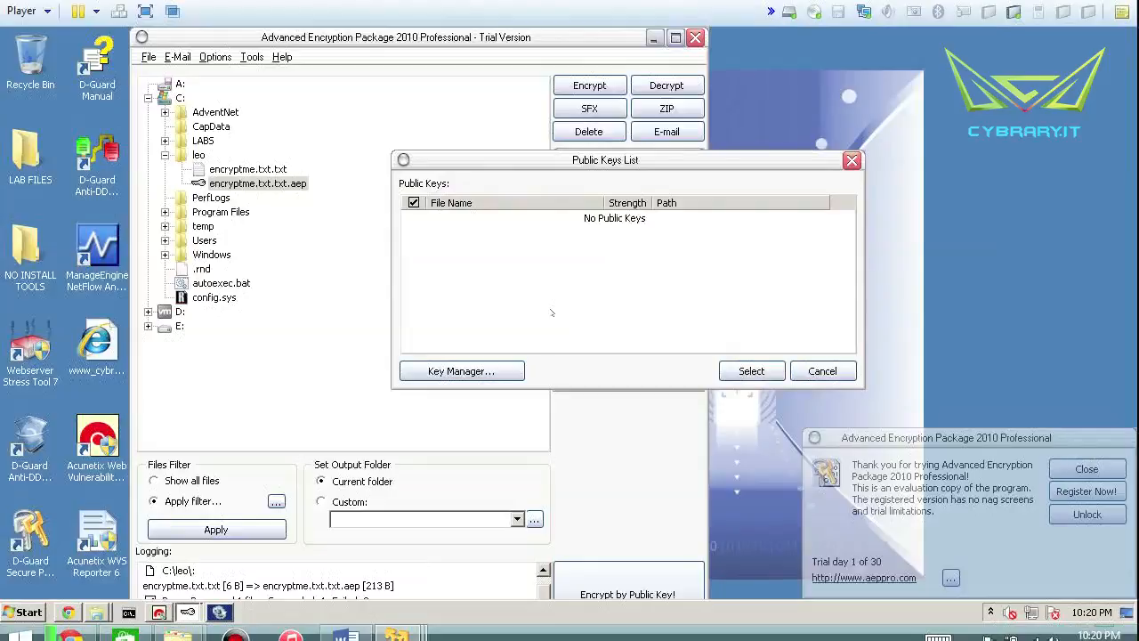
mouse_move(614, 224)
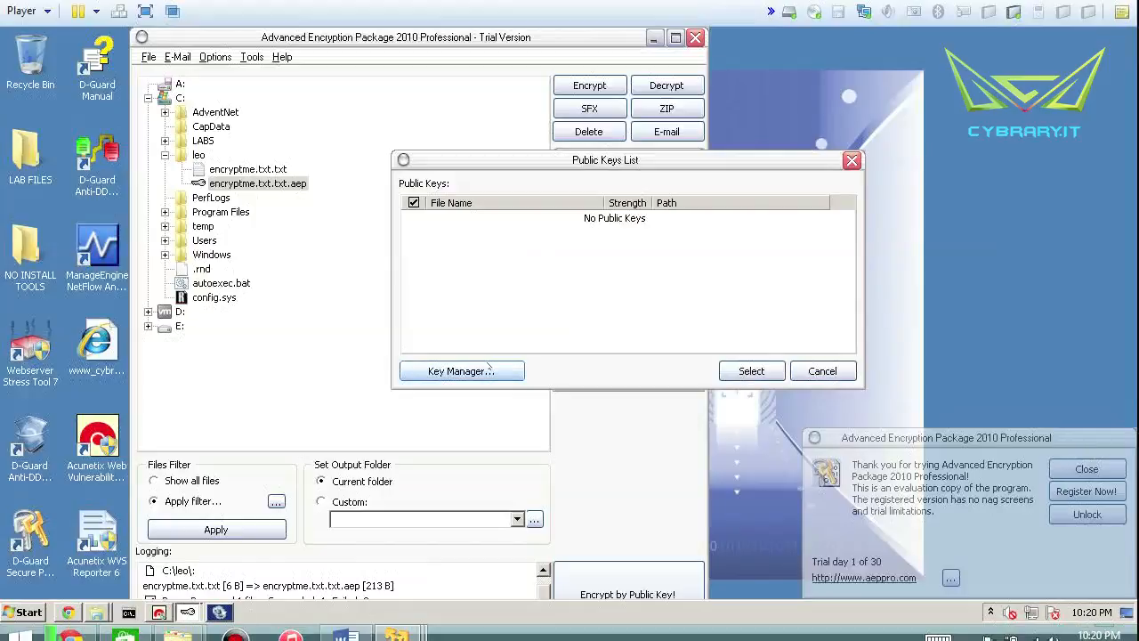
left_click(461, 373)
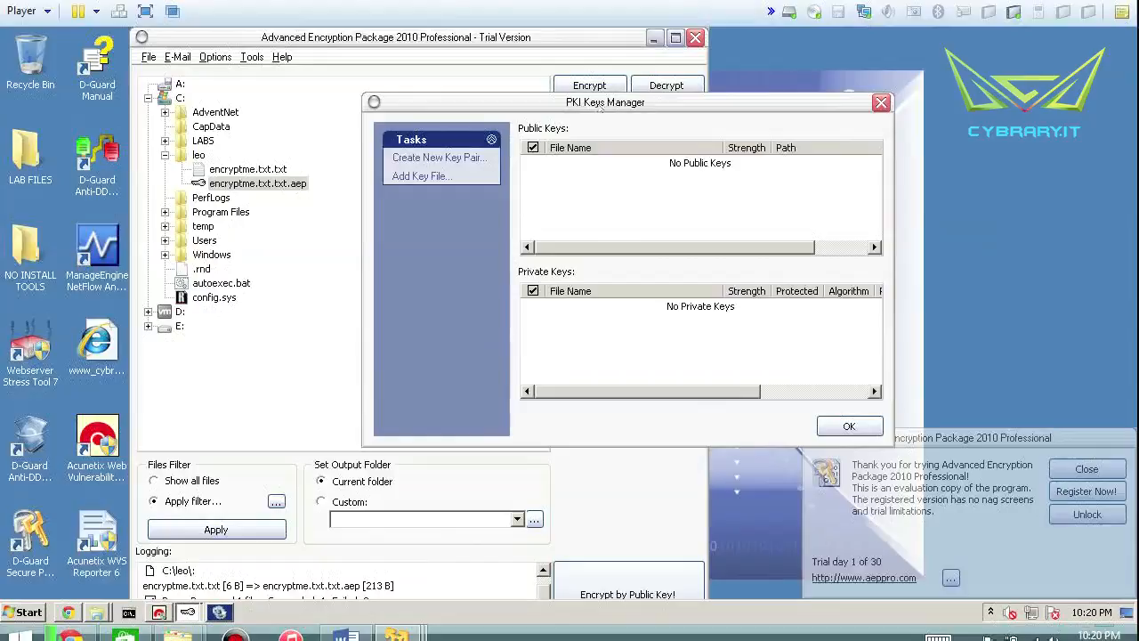
mouse_move(621, 196)
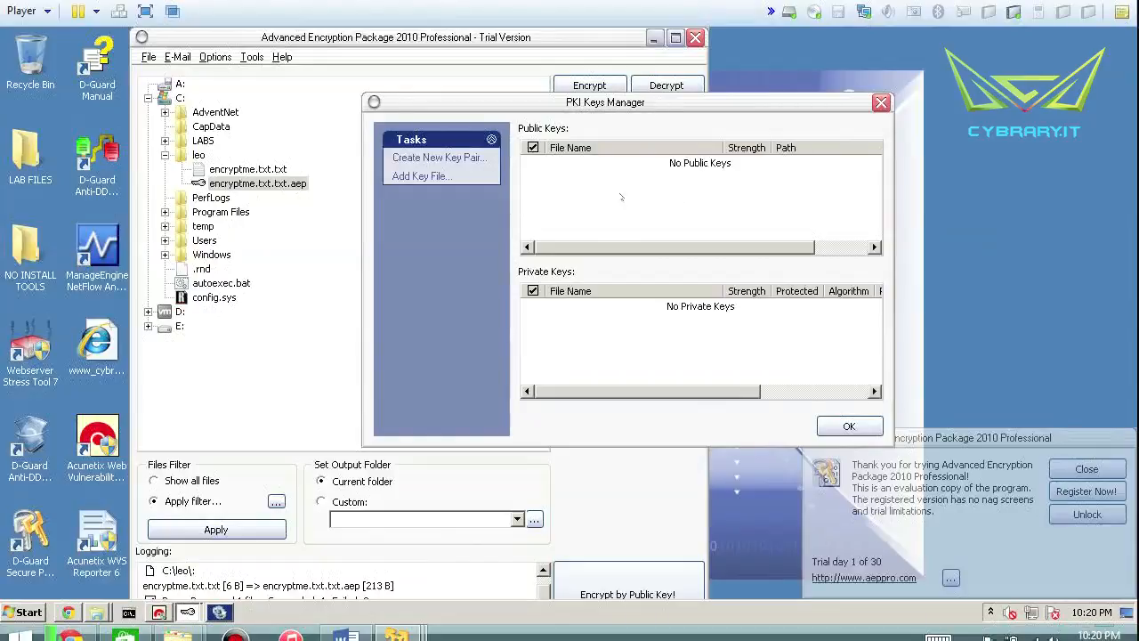
mouse_move(710, 180)
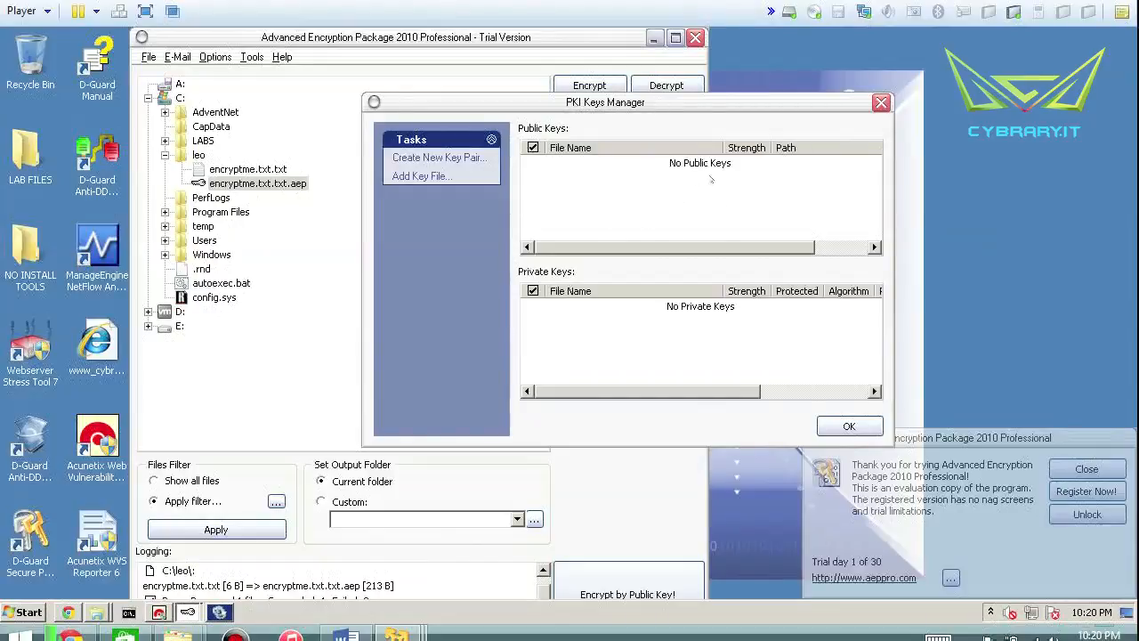
left_click(848, 426)
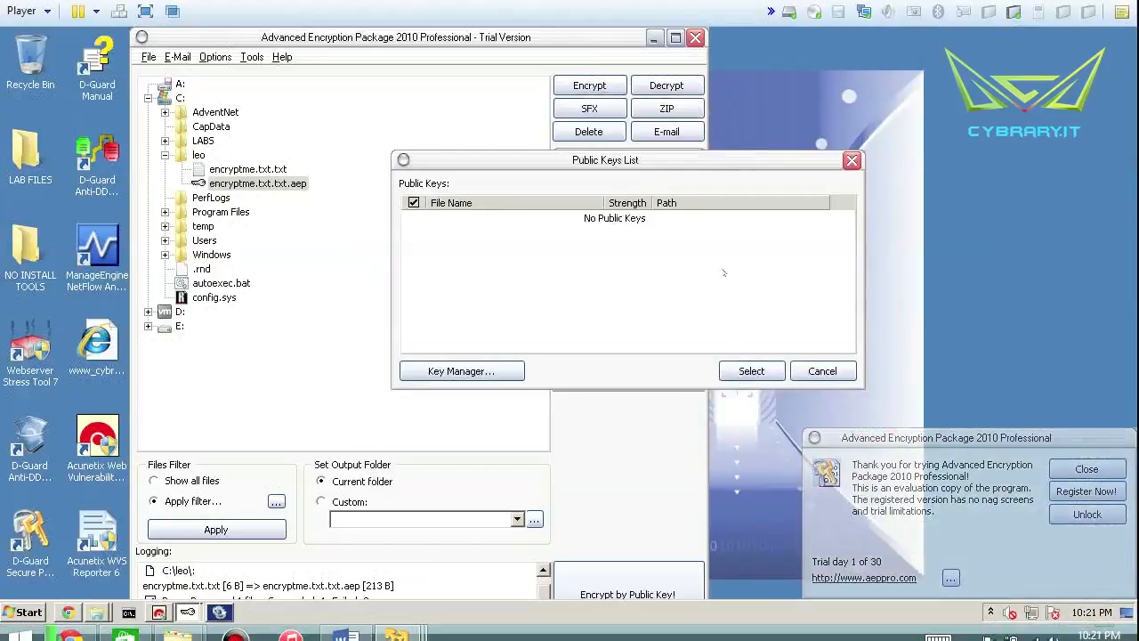
left_click(823, 372)
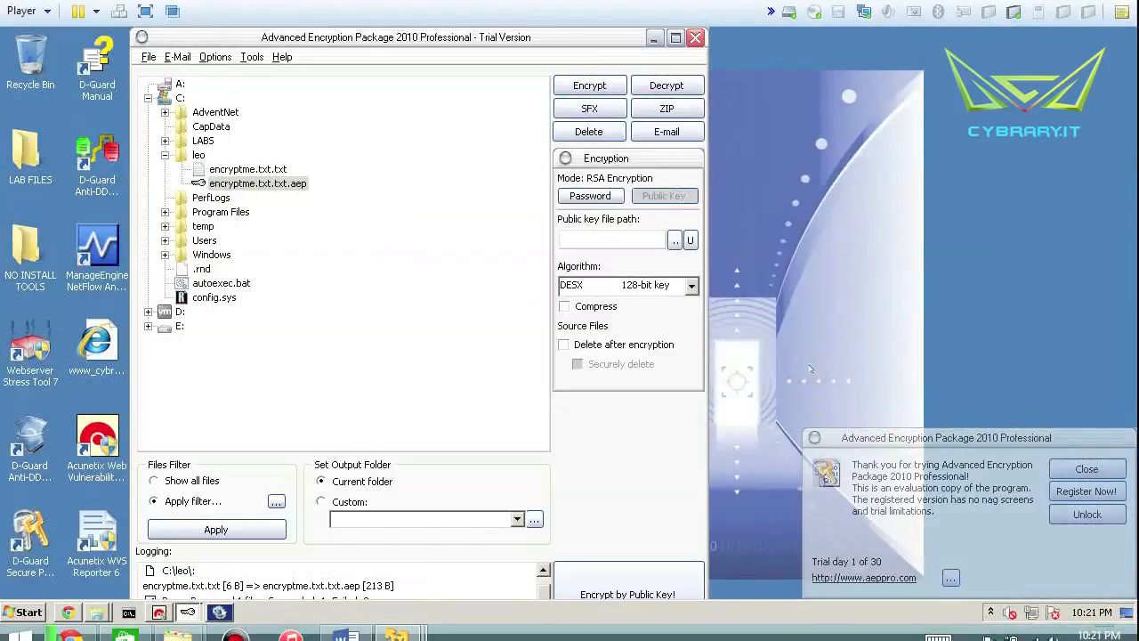
mouse_move(523, 157)
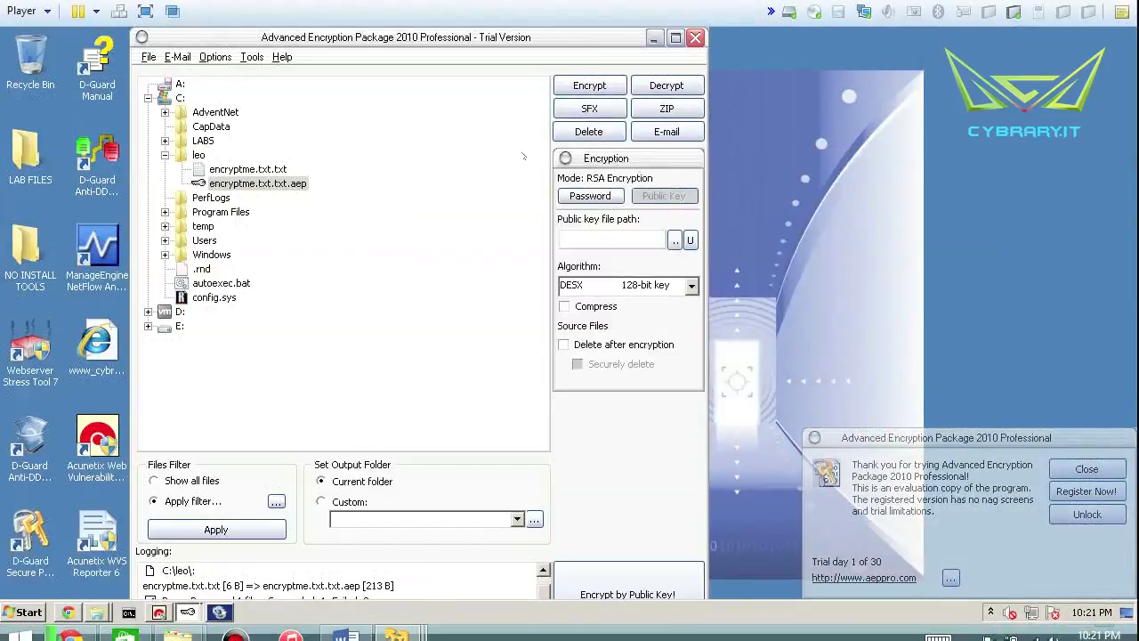
left_click(258, 184)
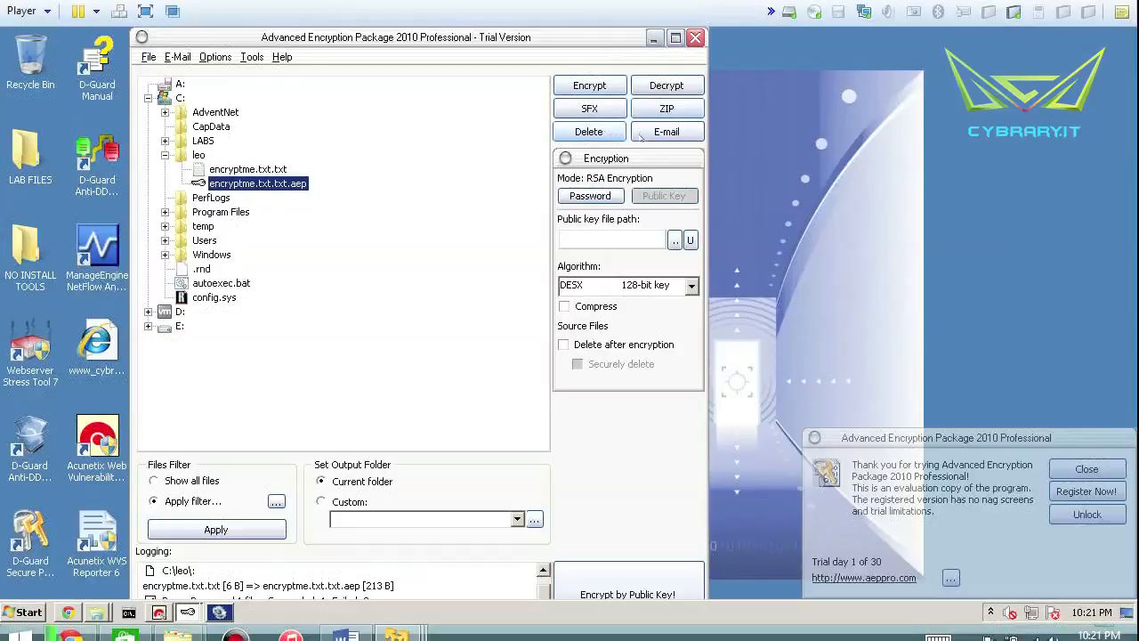
mouse_move(449, 397)
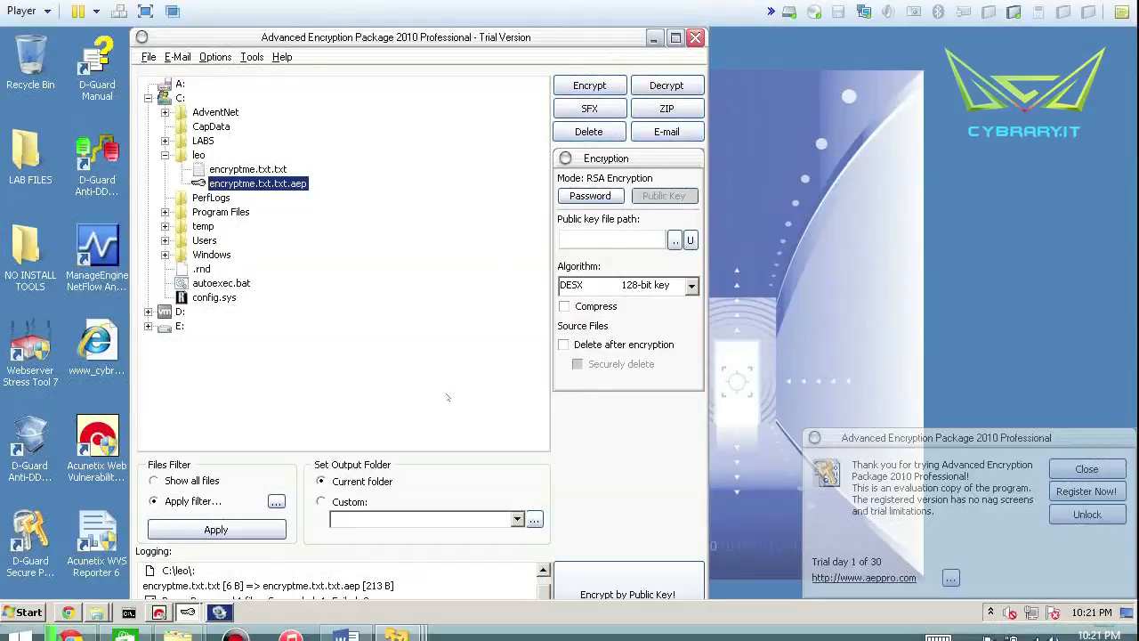